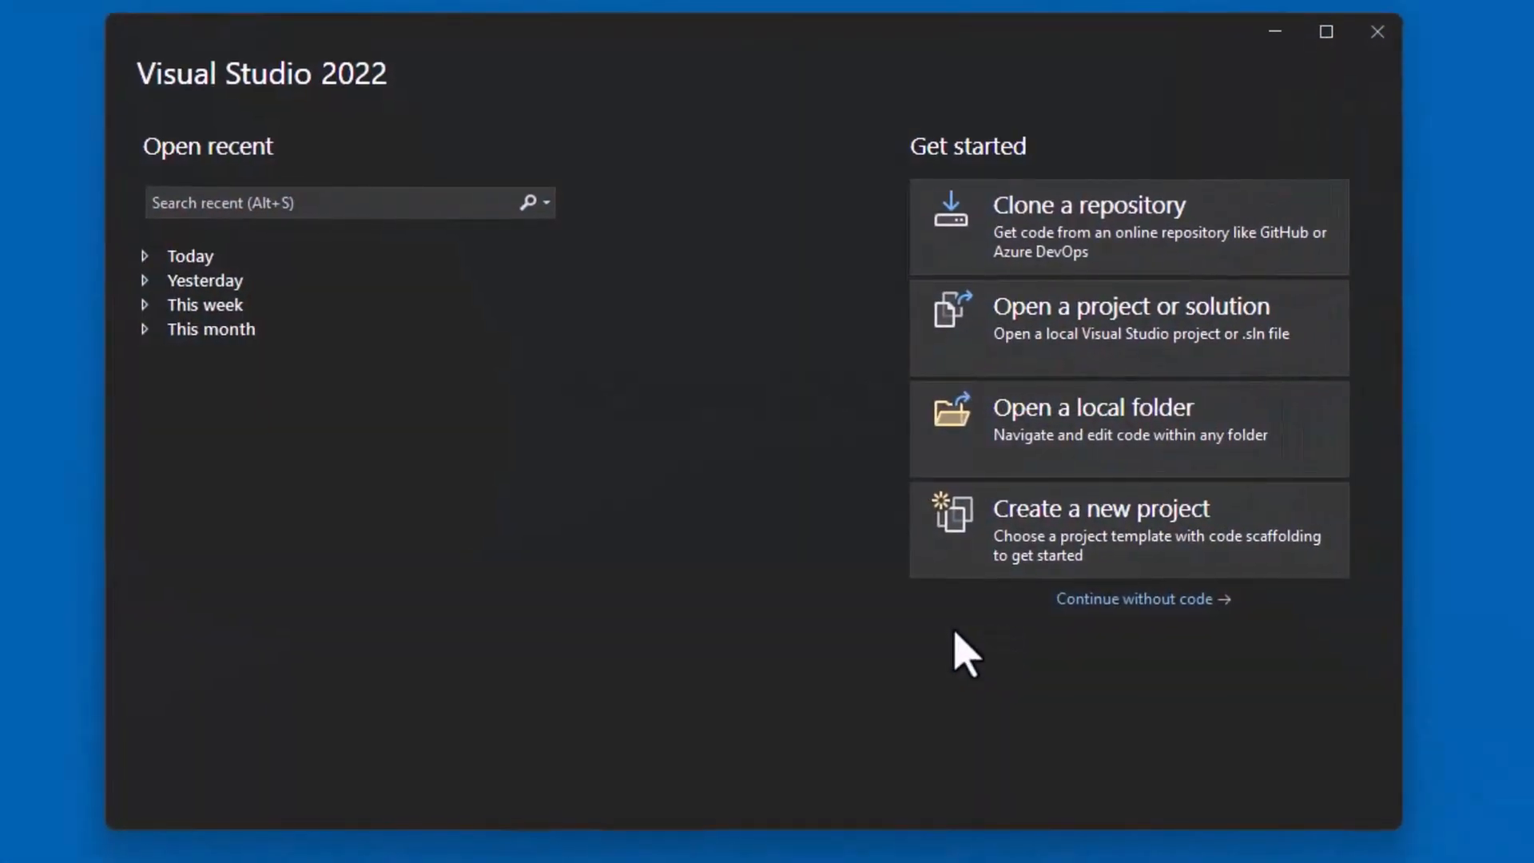
{"action": "mouse_move", "coordinate": [1049, 533]}
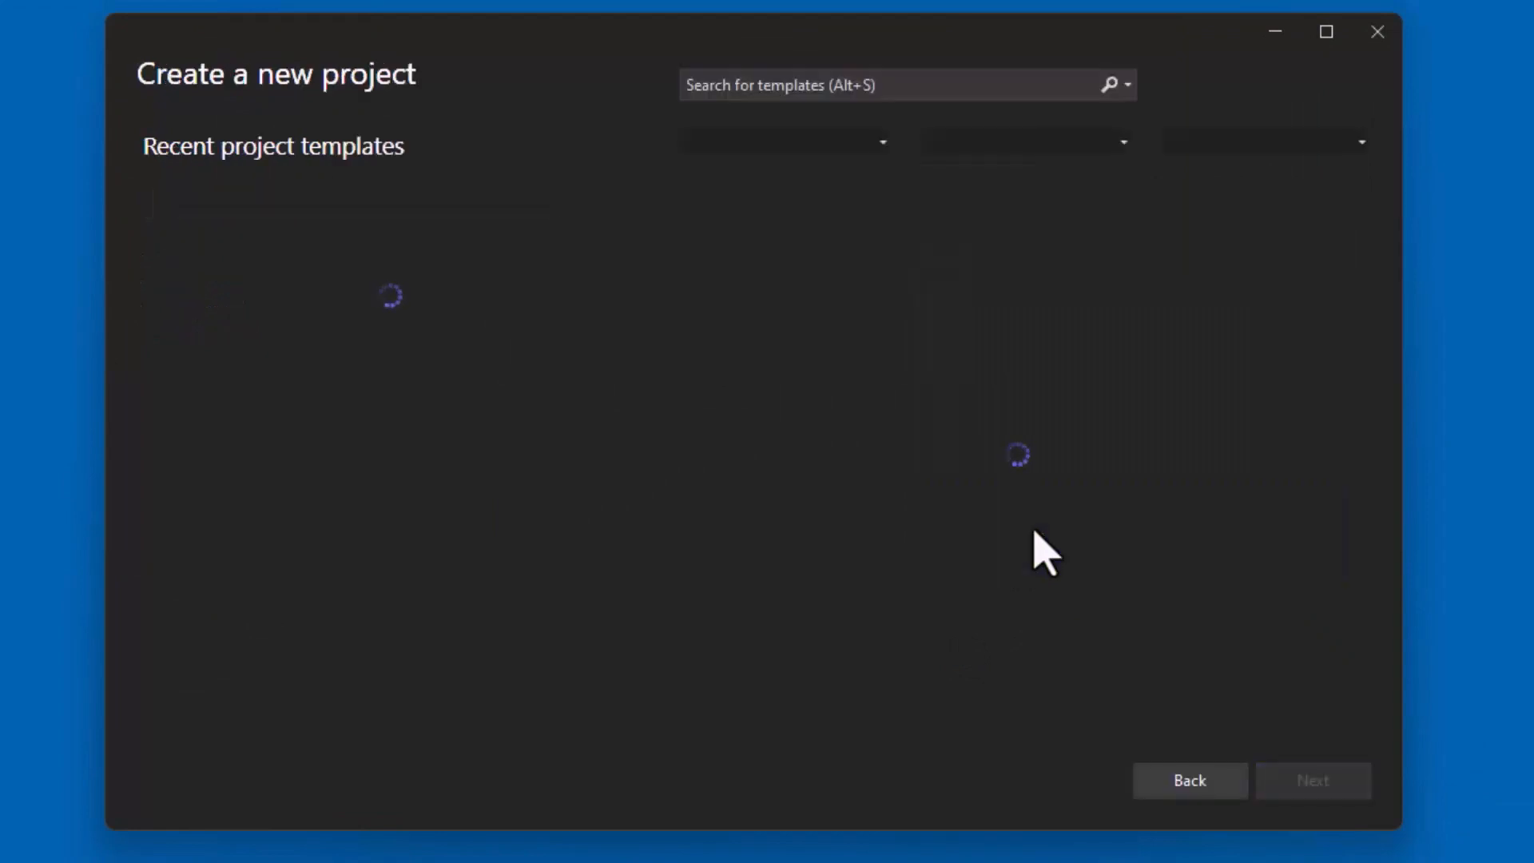
Step: Search the project templates for ASP.NET and pick the ASP.NET Core Web App suggestion
{"action": "type", "text": "A"}
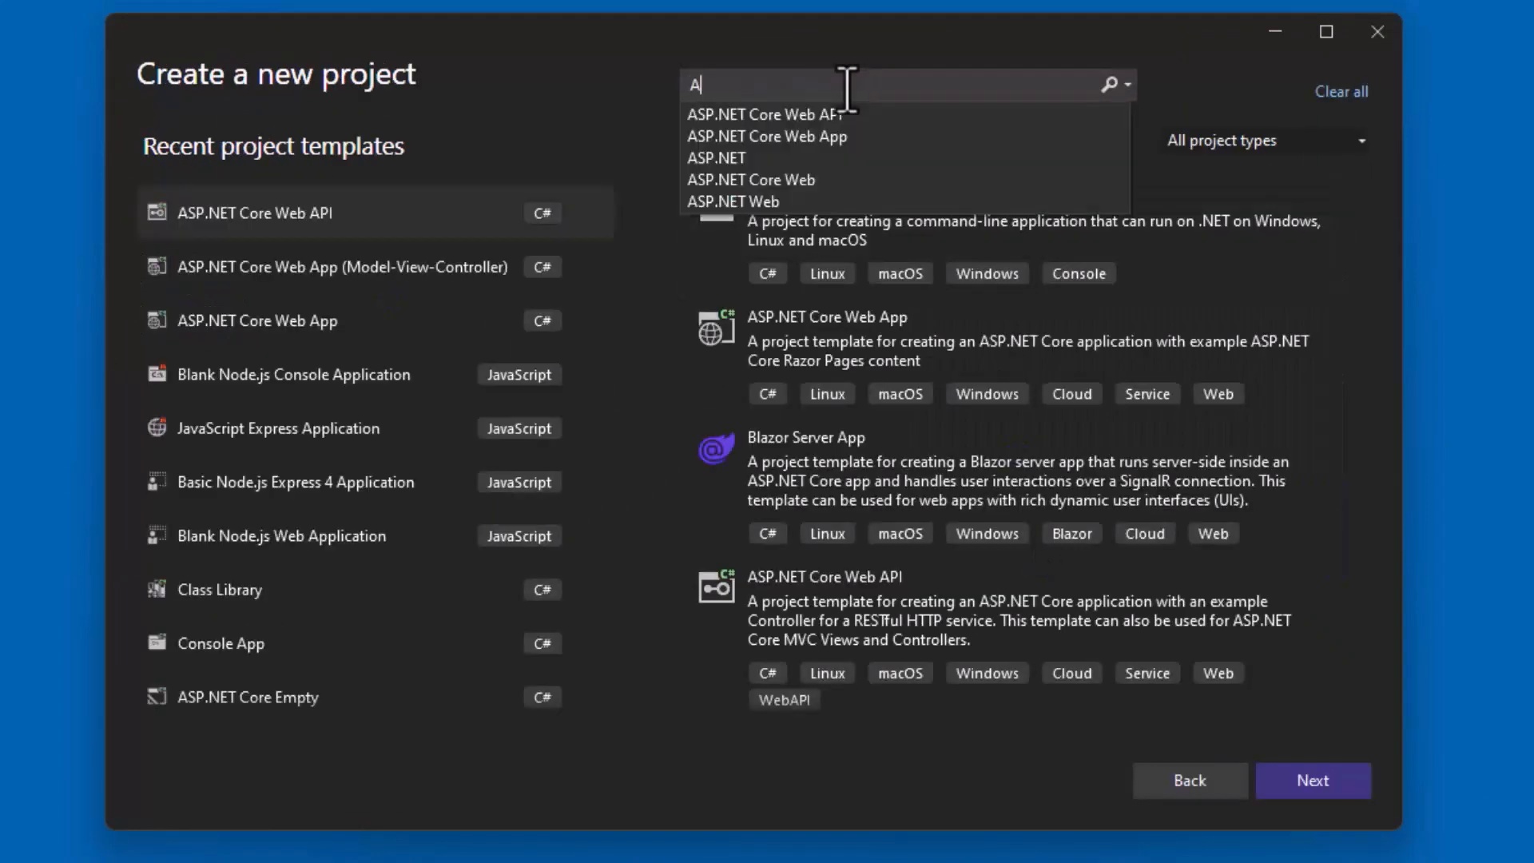
{"action": "type", "text": "SP.NET"}
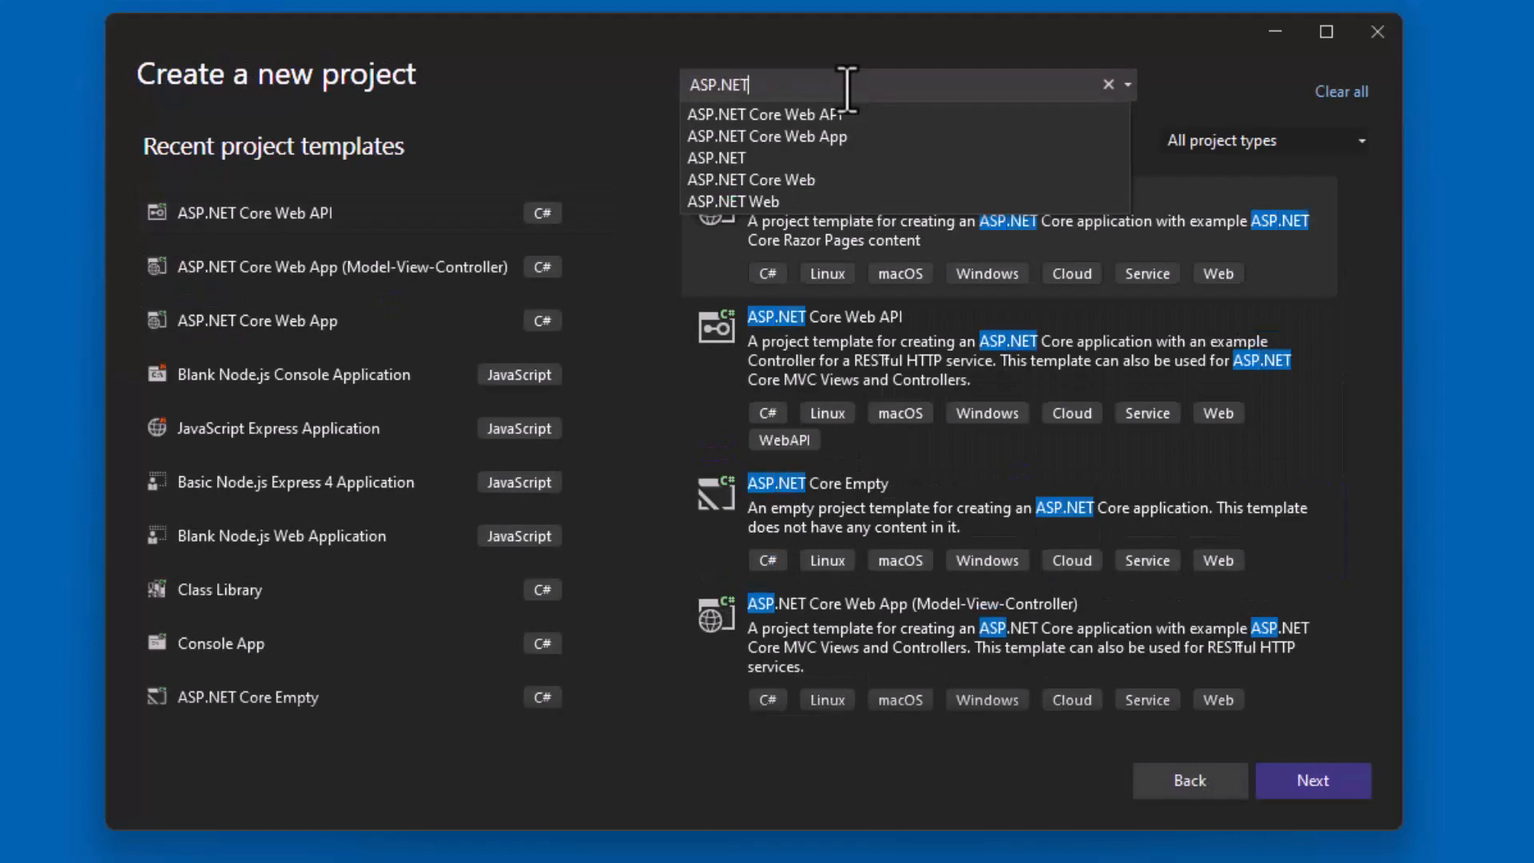
{"action": "mouse_move", "coordinate": [766, 136]}
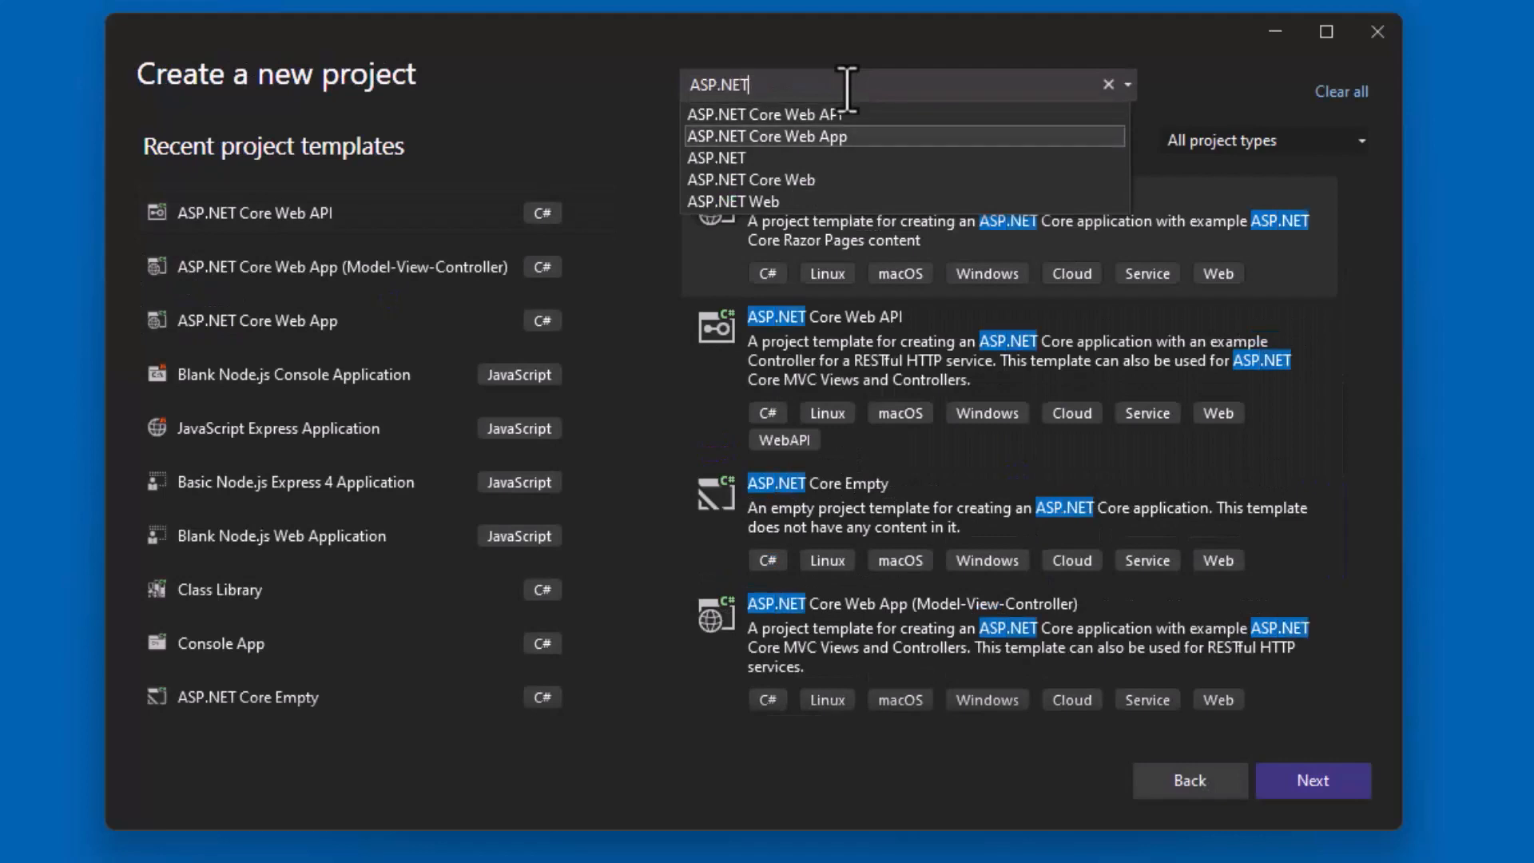
{"action": "left_click", "coordinate": [765, 135]}
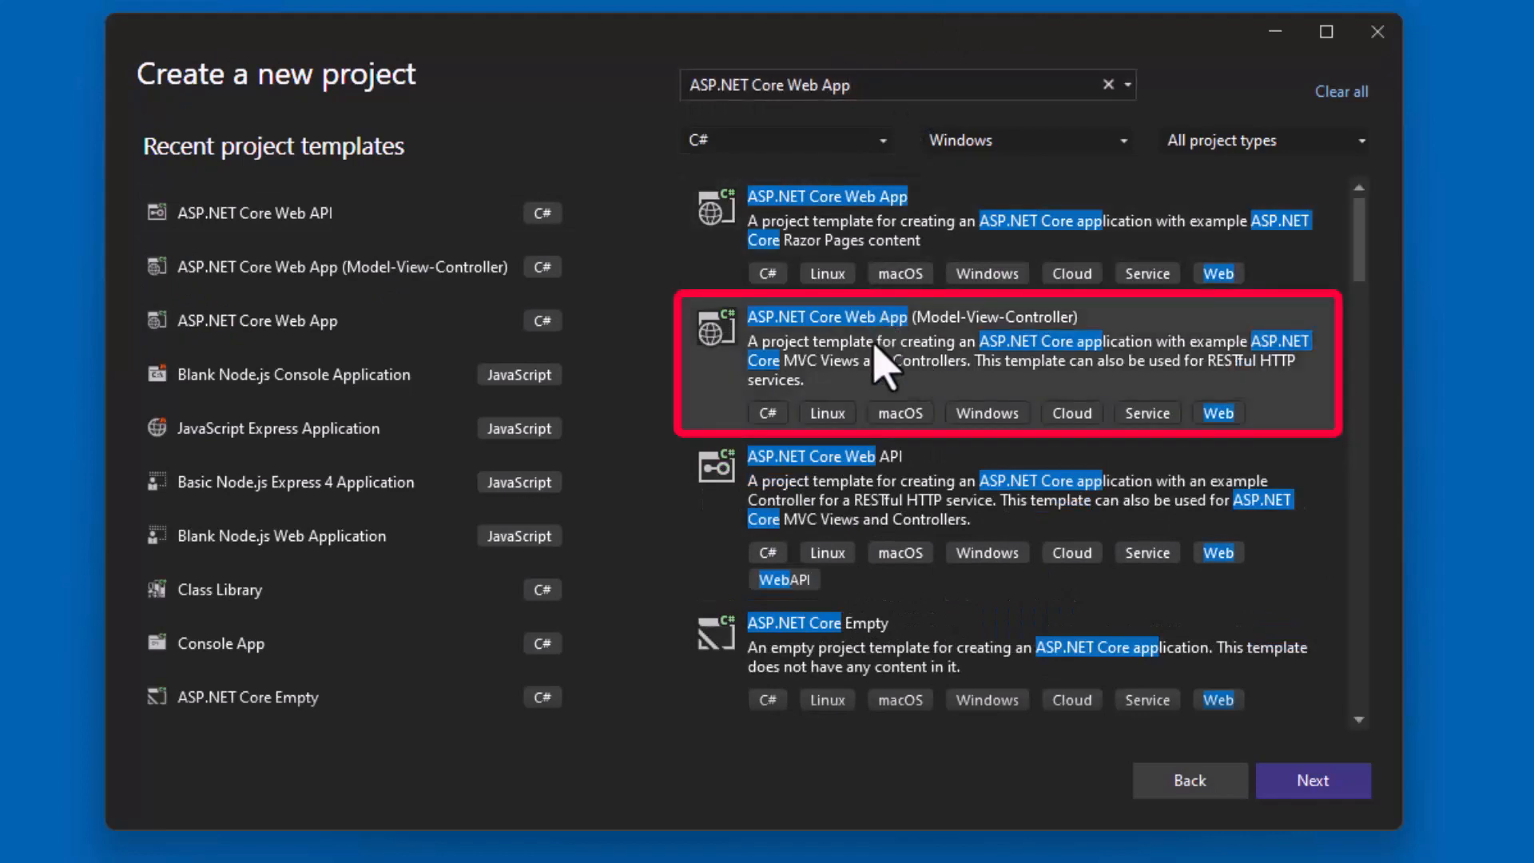
{"action": "mouse_move", "coordinate": [1289, 700]}
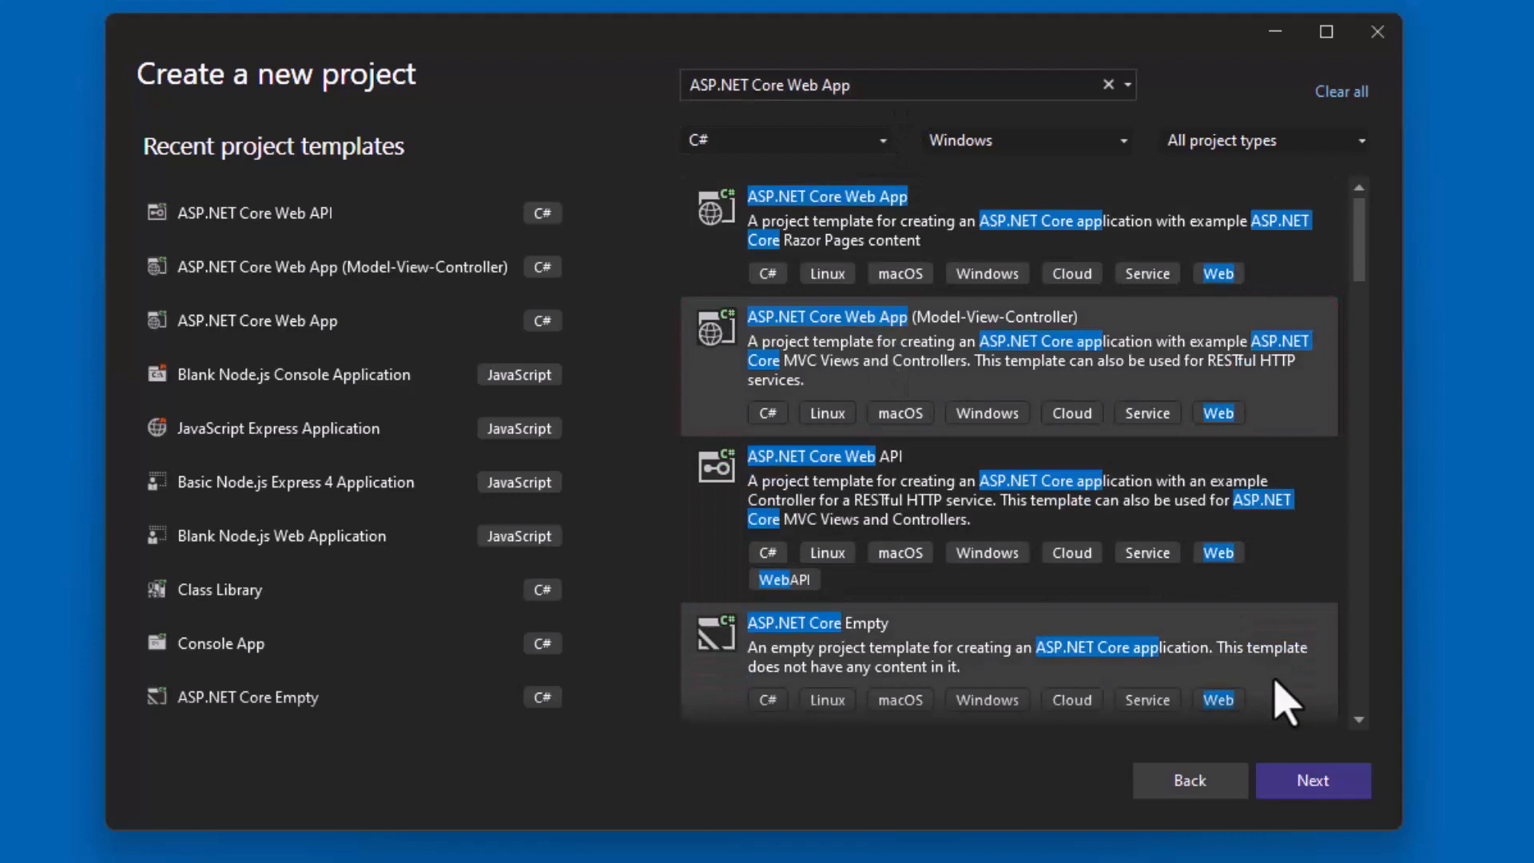
Step: Create the MVC project 'AdvWorks' on .NET 6.0 with Configure for HTTPS unchecked
{"action": "left_click", "coordinate": [1310, 780]}
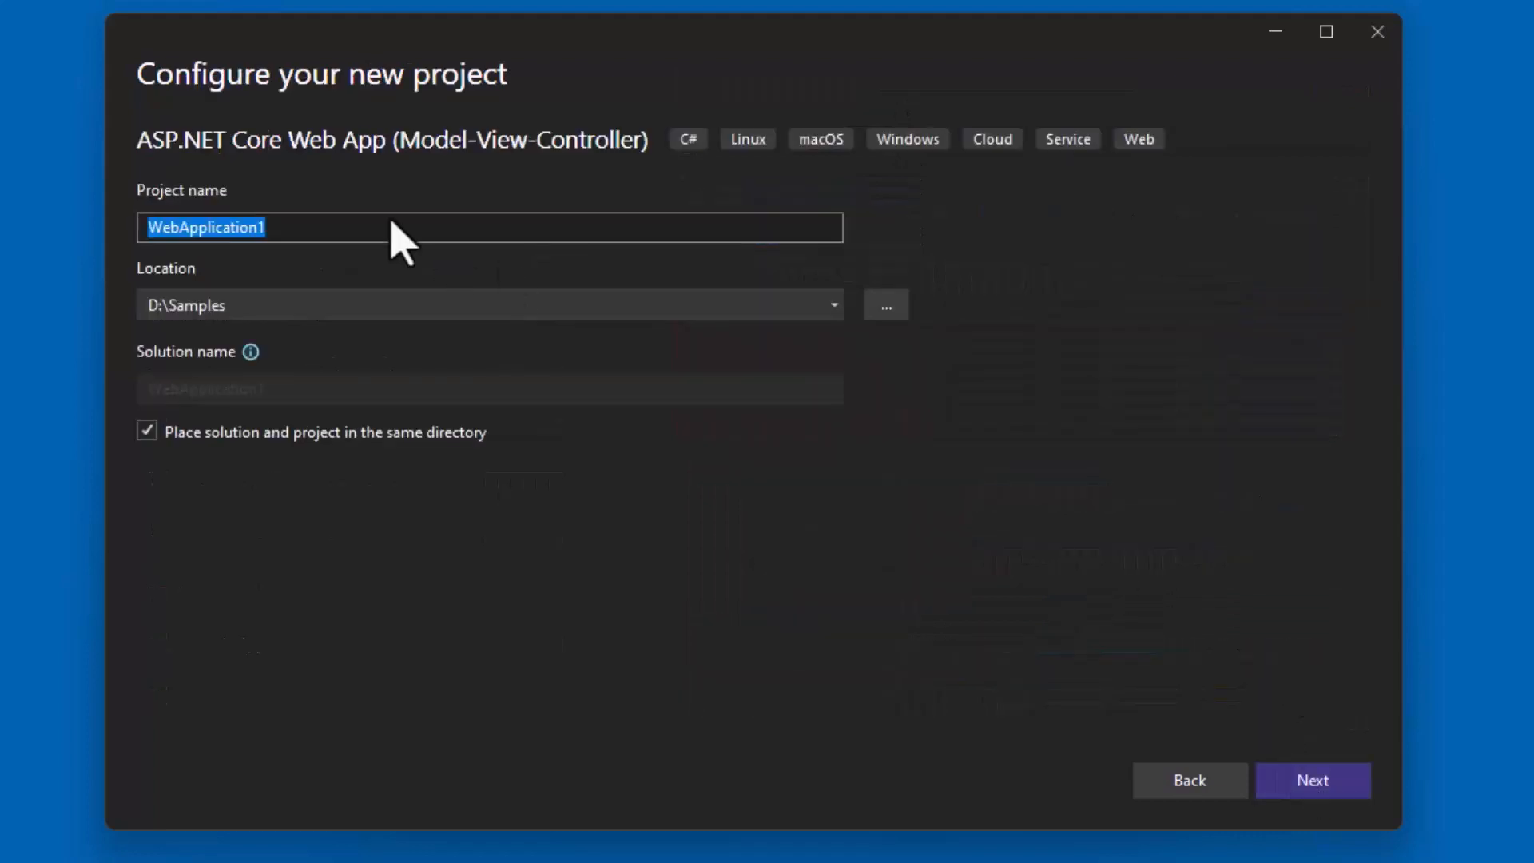
{"action": "type", "text": "AdvWorks"}
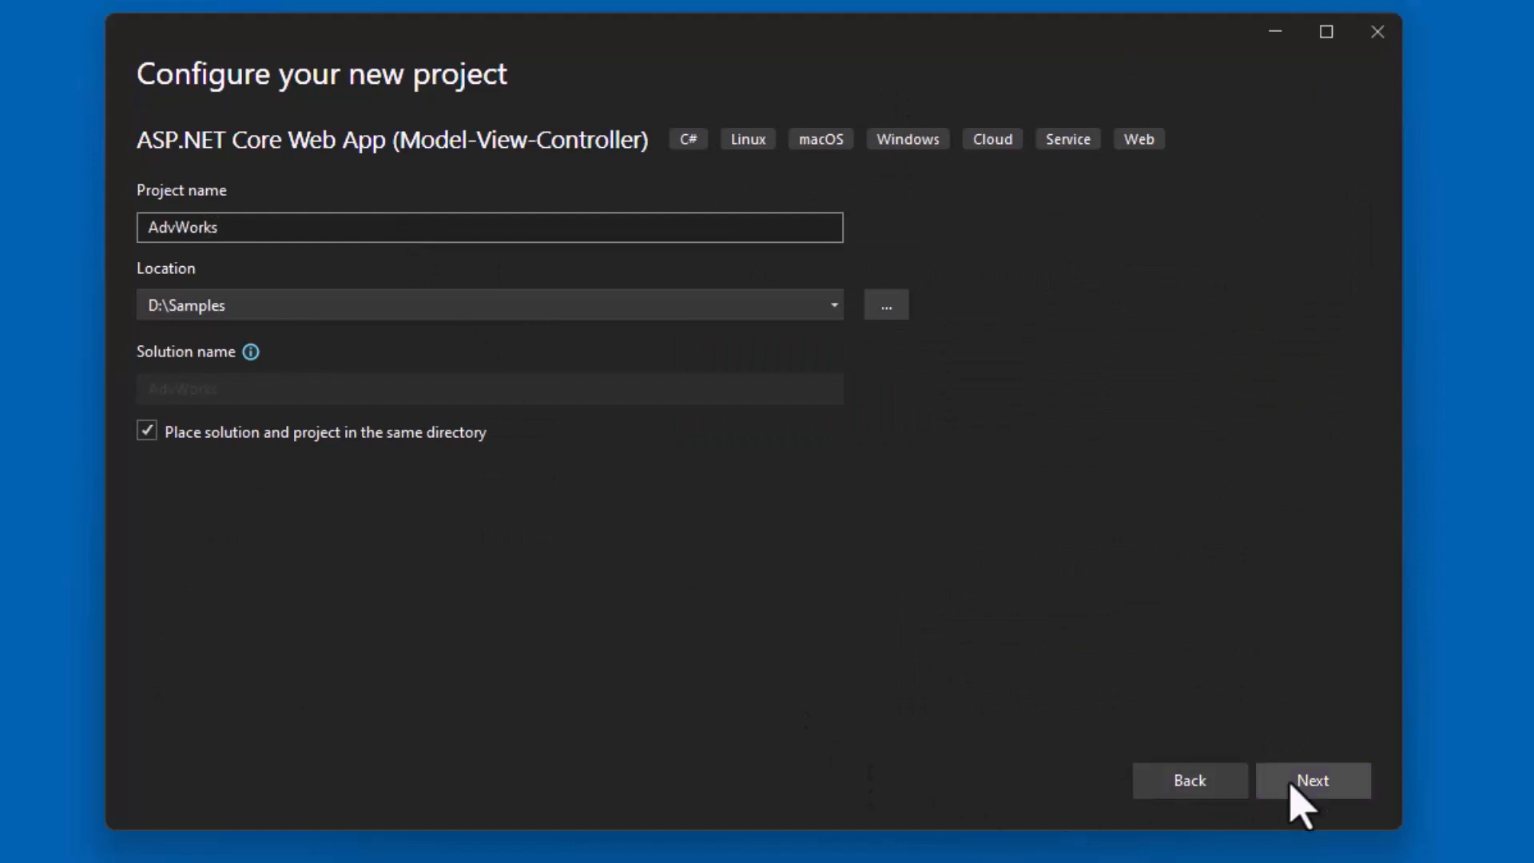
{"action": "left_click", "coordinate": [1311, 780]}
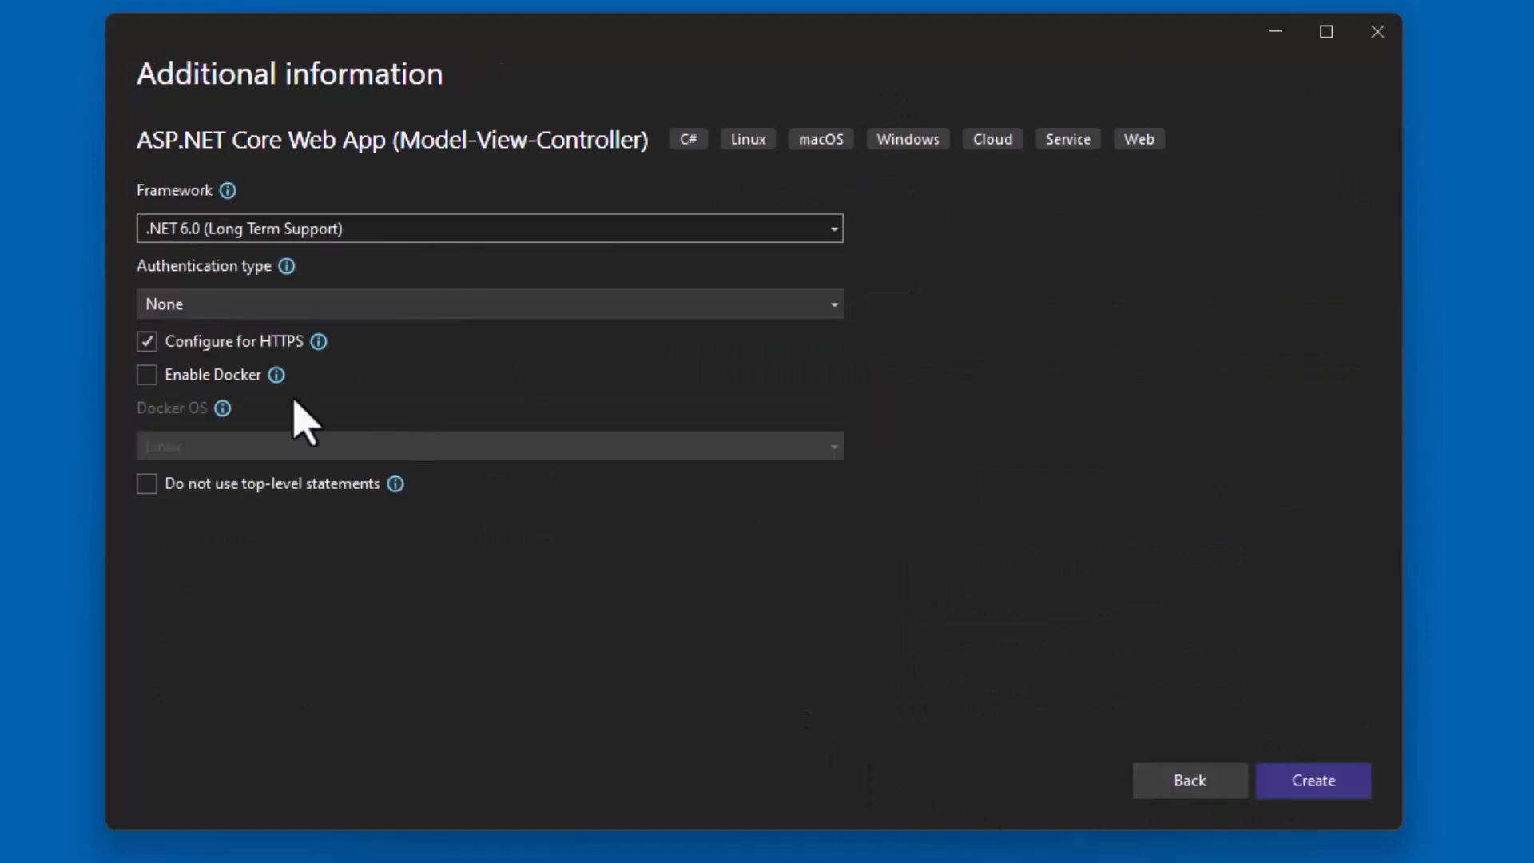
{"action": "mouse_move", "coordinate": [579, 332]}
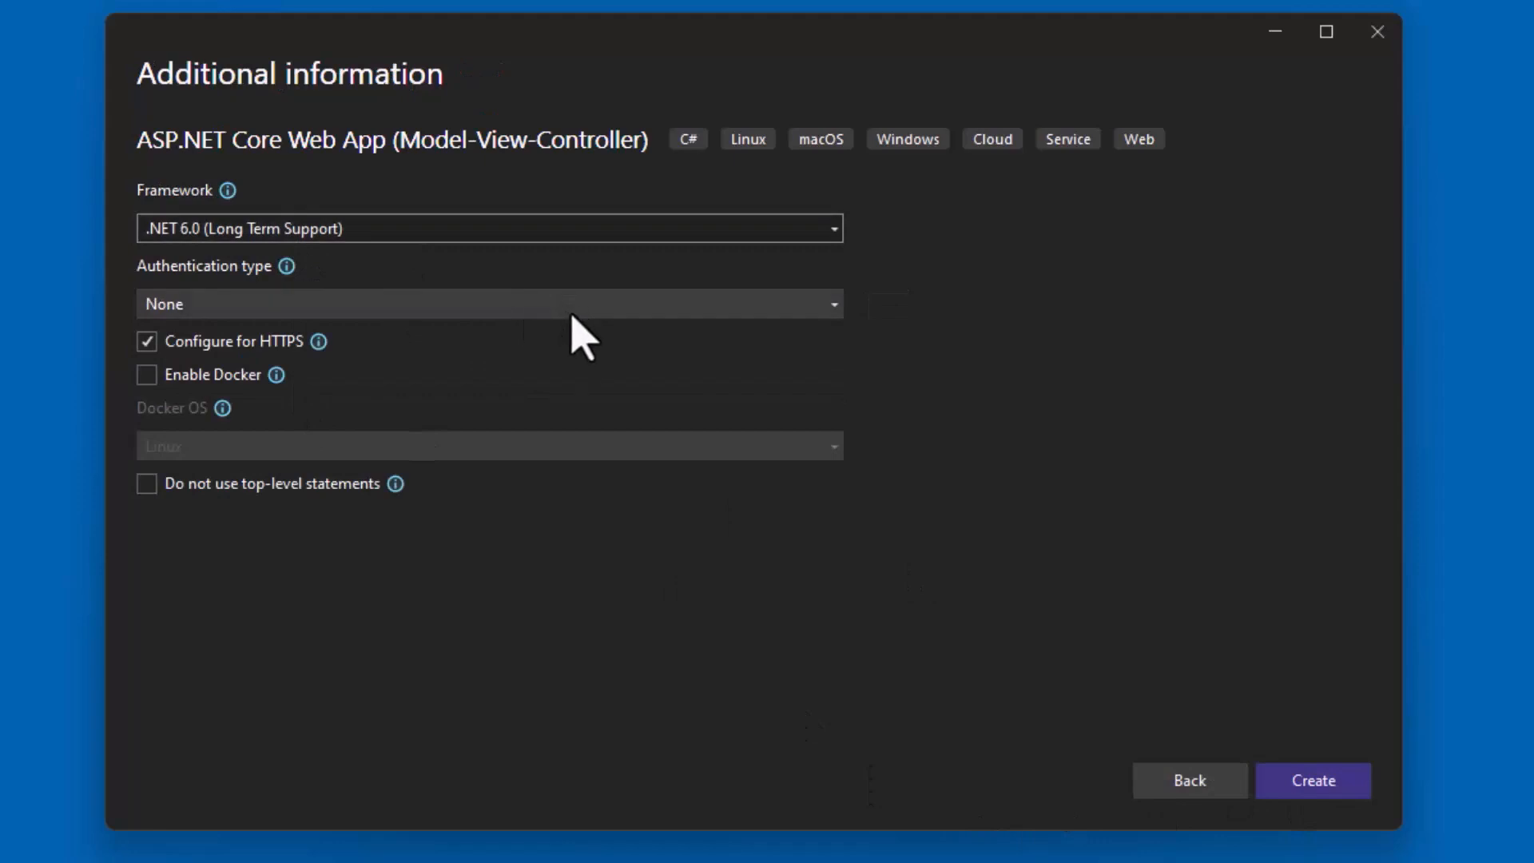
{"action": "mouse_move", "coordinate": [361, 366]}
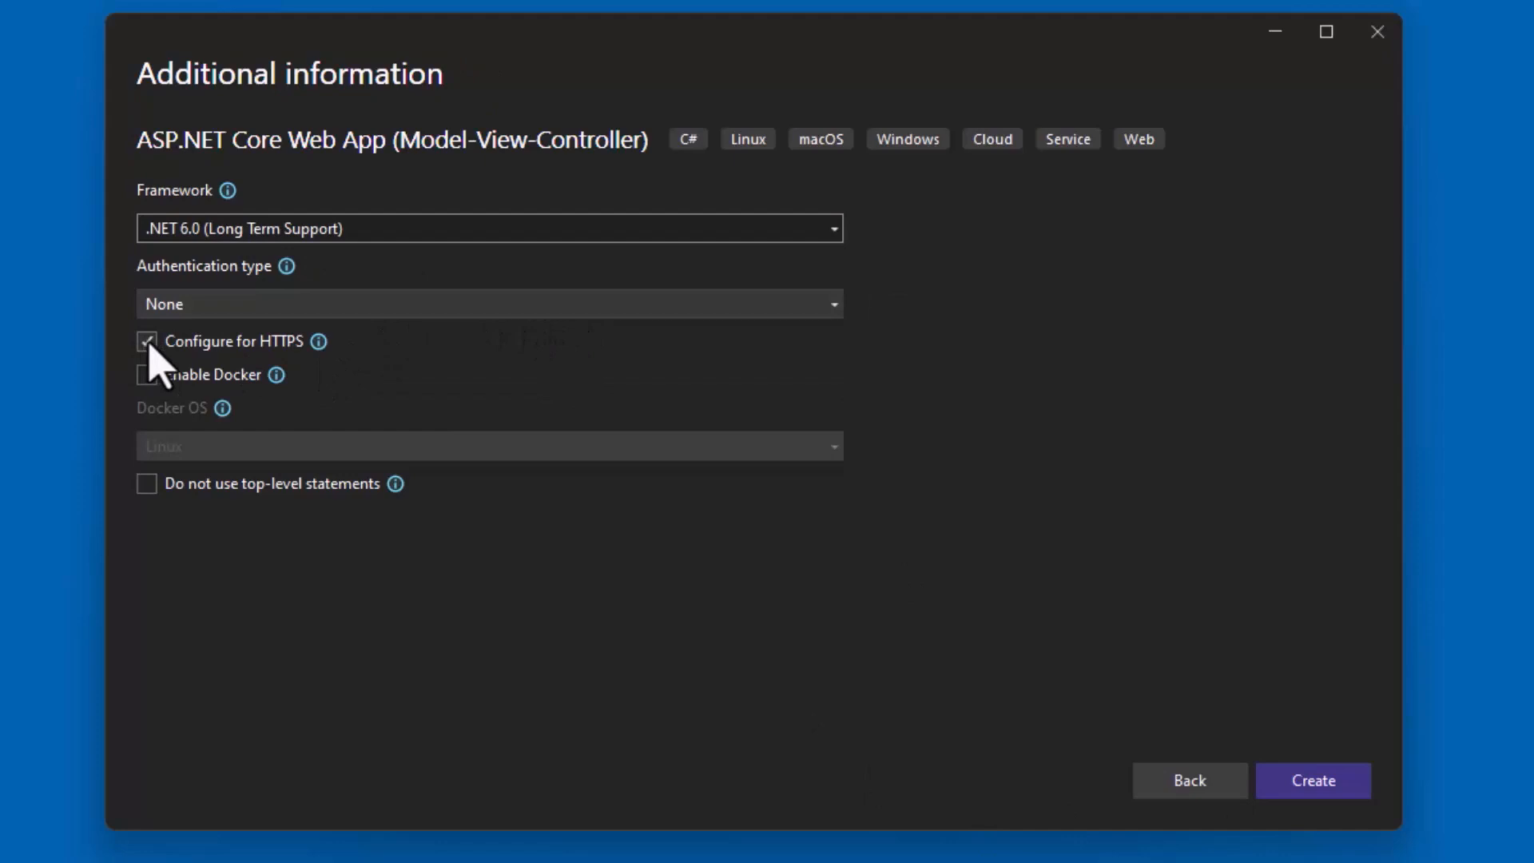
{"action": "left_click", "coordinate": [147, 340]}
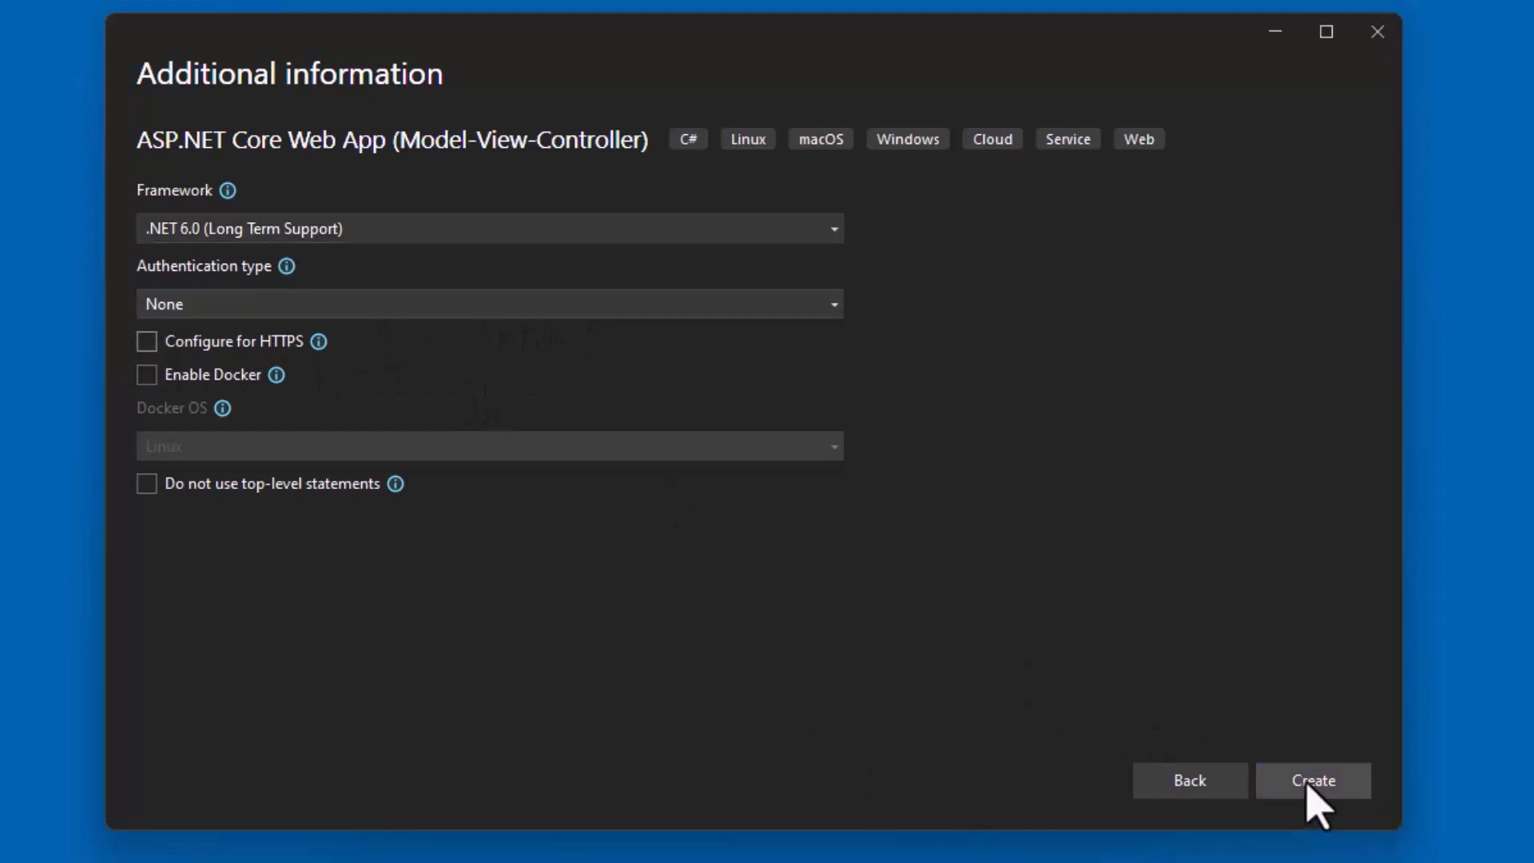
{"action": "left_click", "coordinate": [1312, 779]}
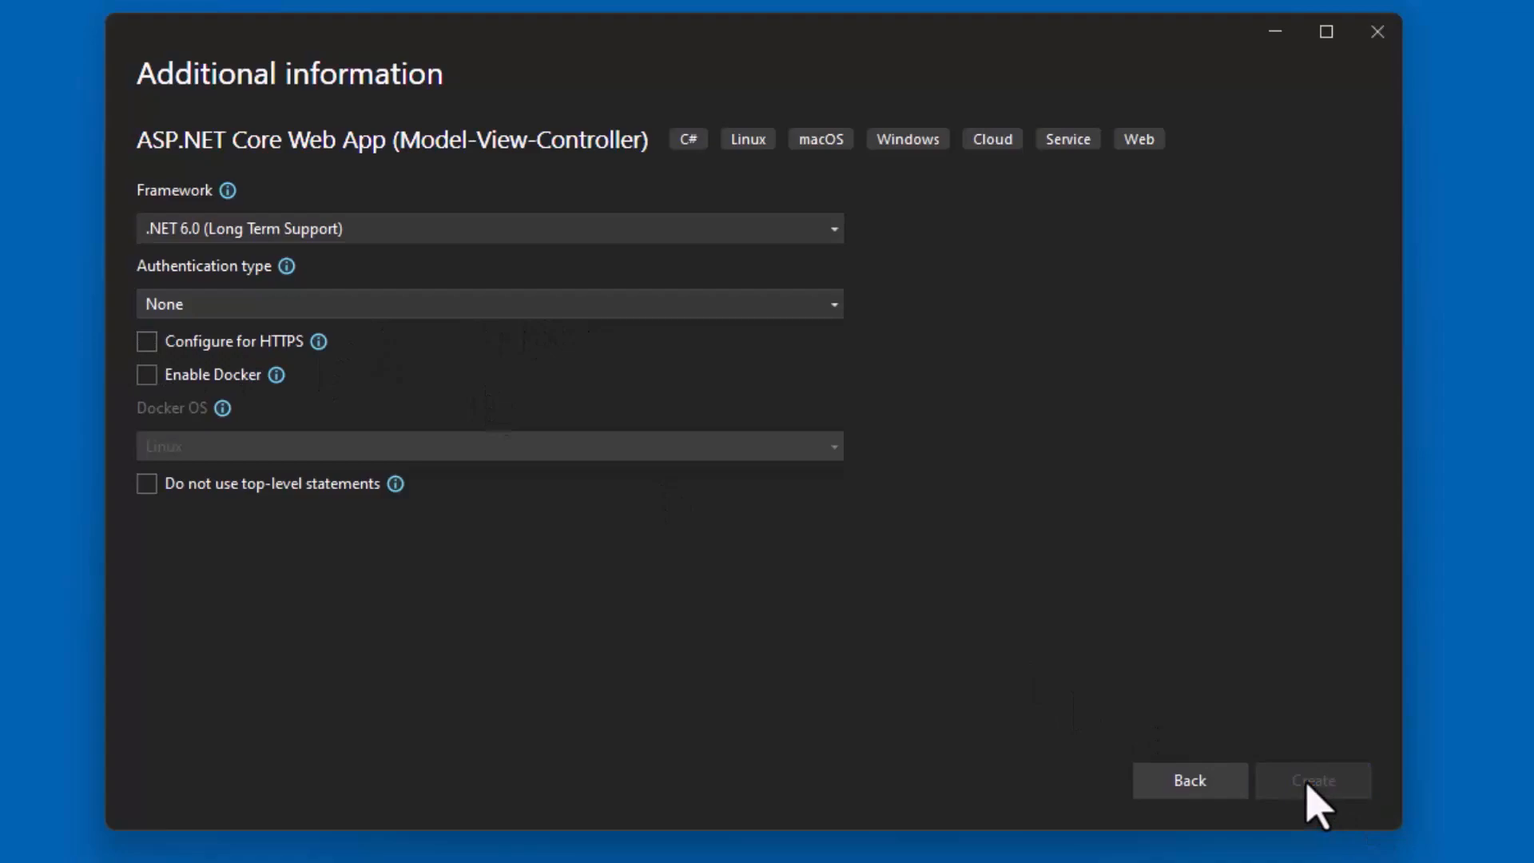
Step: Run AdvWorks to view its default Welcome page at localhost:5222
{"action": "left_click", "coordinate": [1312, 780]}
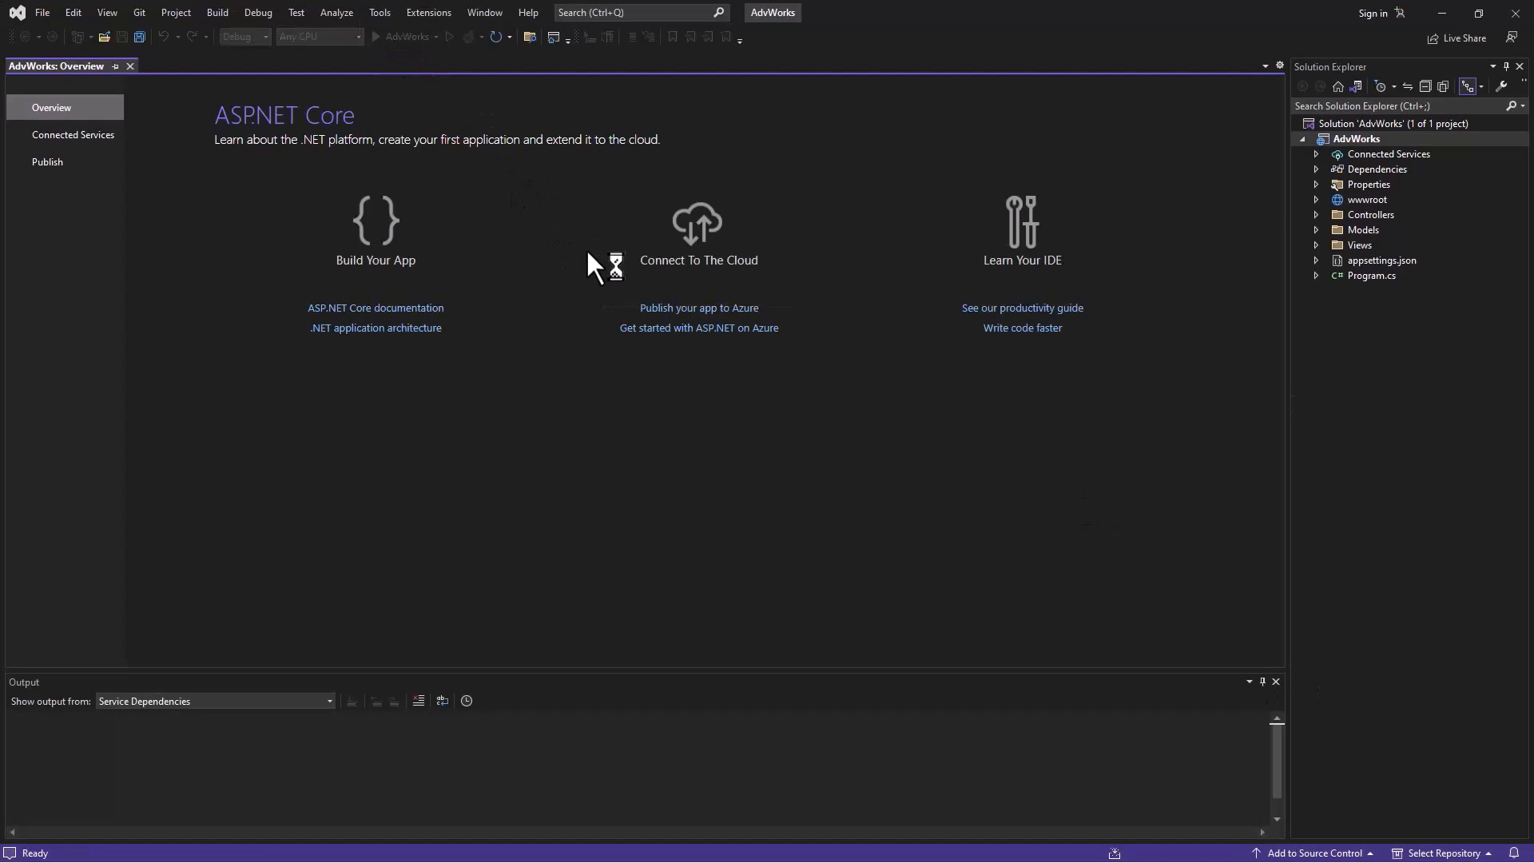
{"action": "left_click", "coordinate": [376, 36]}
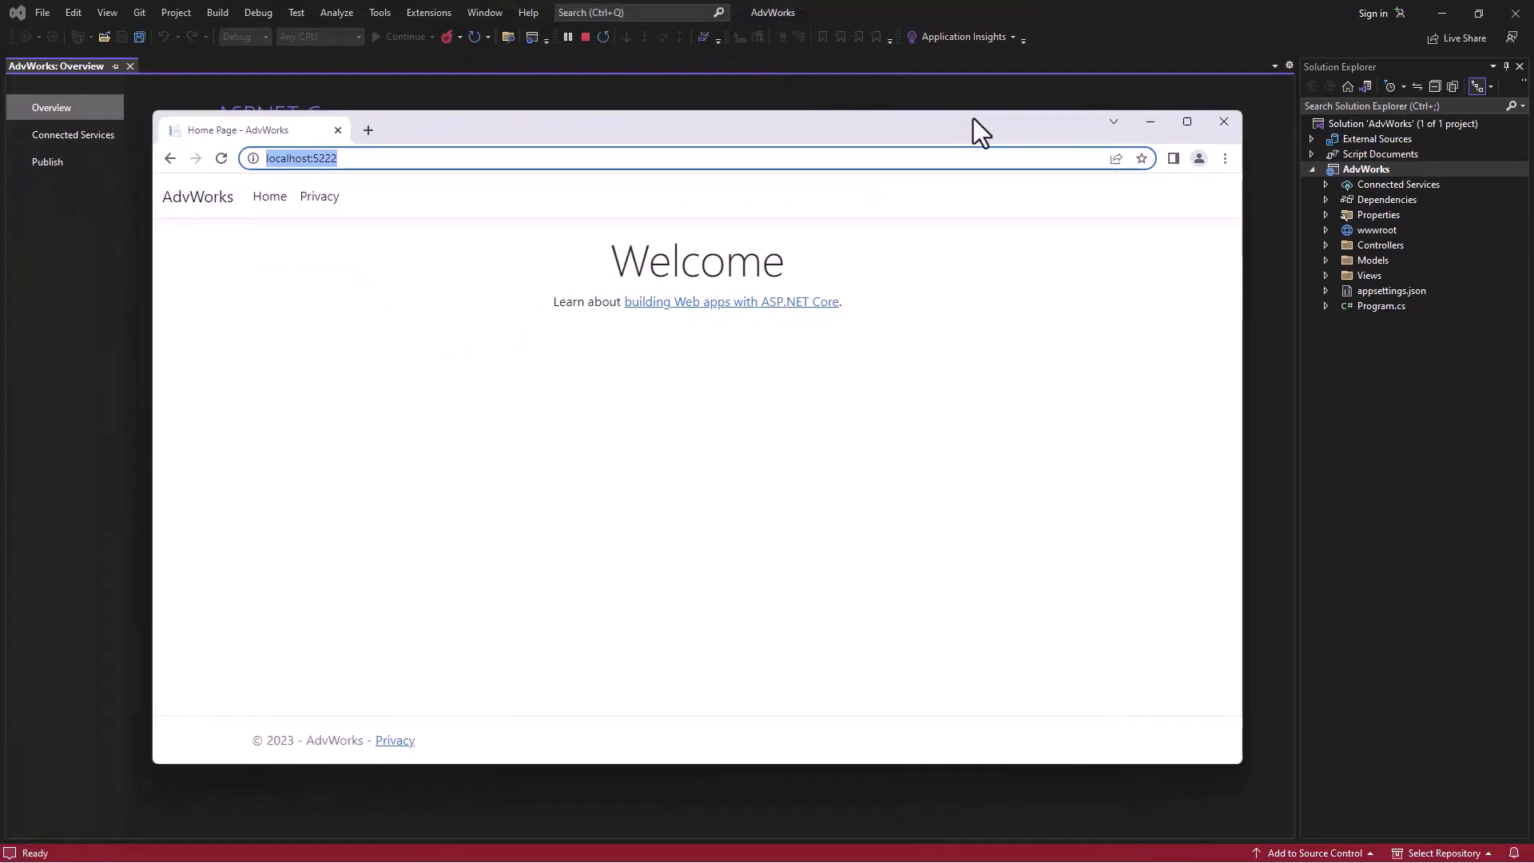
{"action": "mouse_move", "coordinate": [973, 137]}
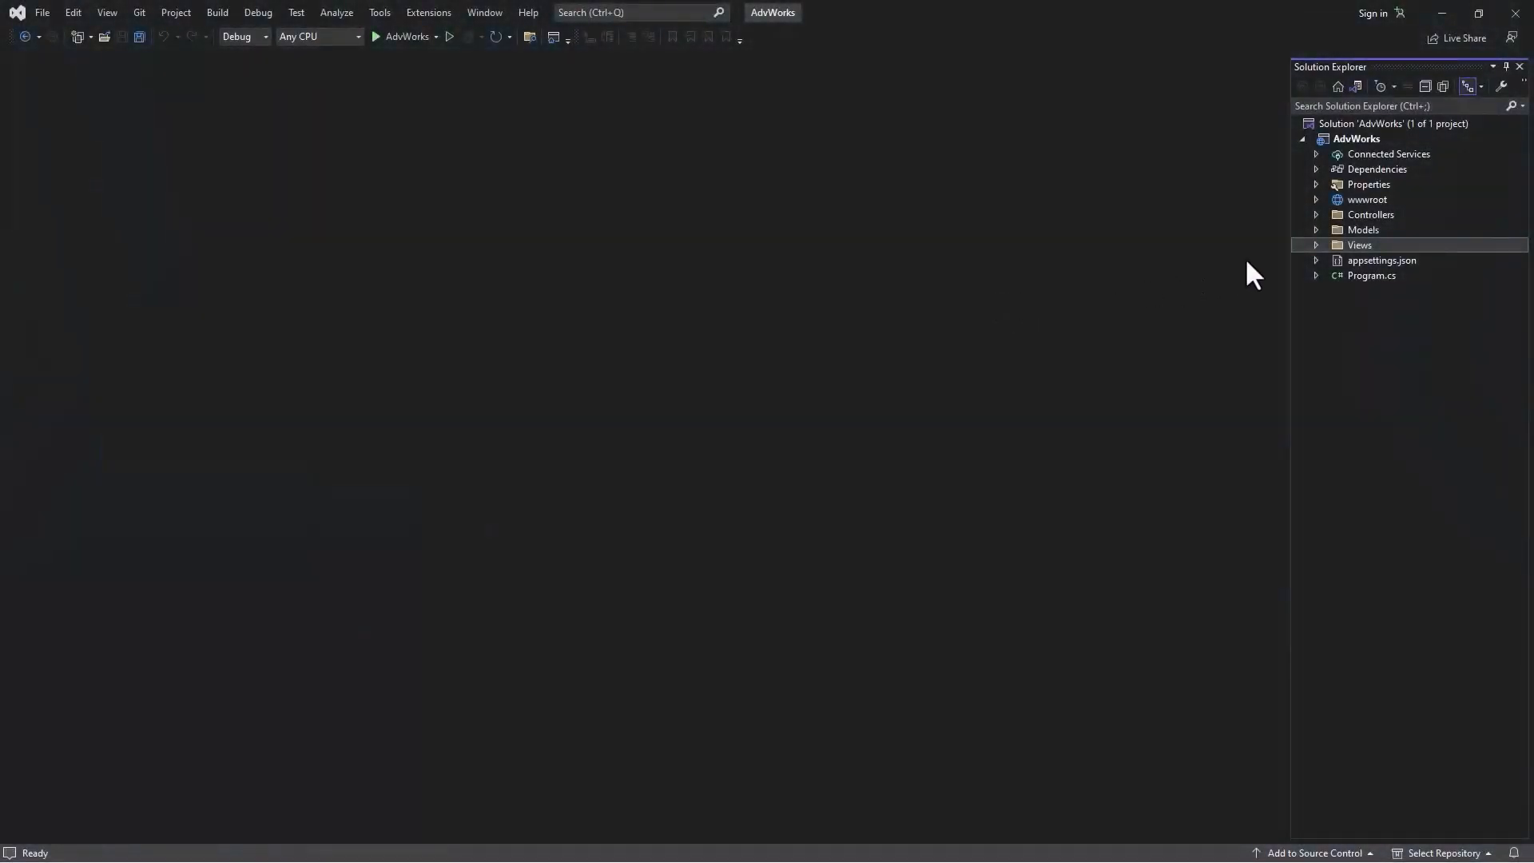
Step: Open Views/Home/Index.cshtml and fill it with the Get a Product button, textarea and fetch script
{"action": "left_click", "coordinate": [1318, 245]}
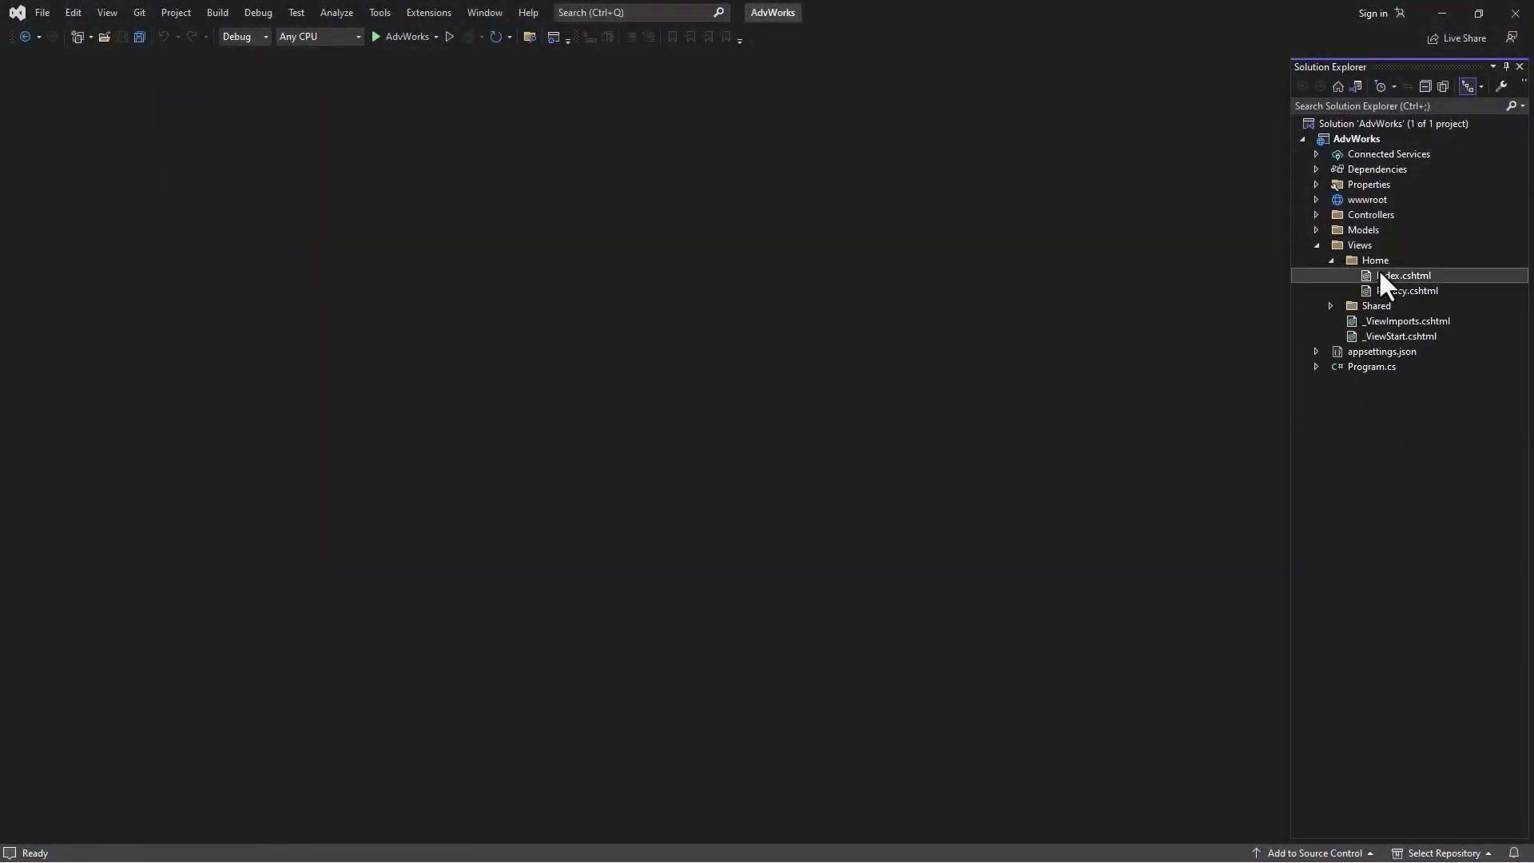
{"action": "double_click", "coordinate": [1403, 275]}
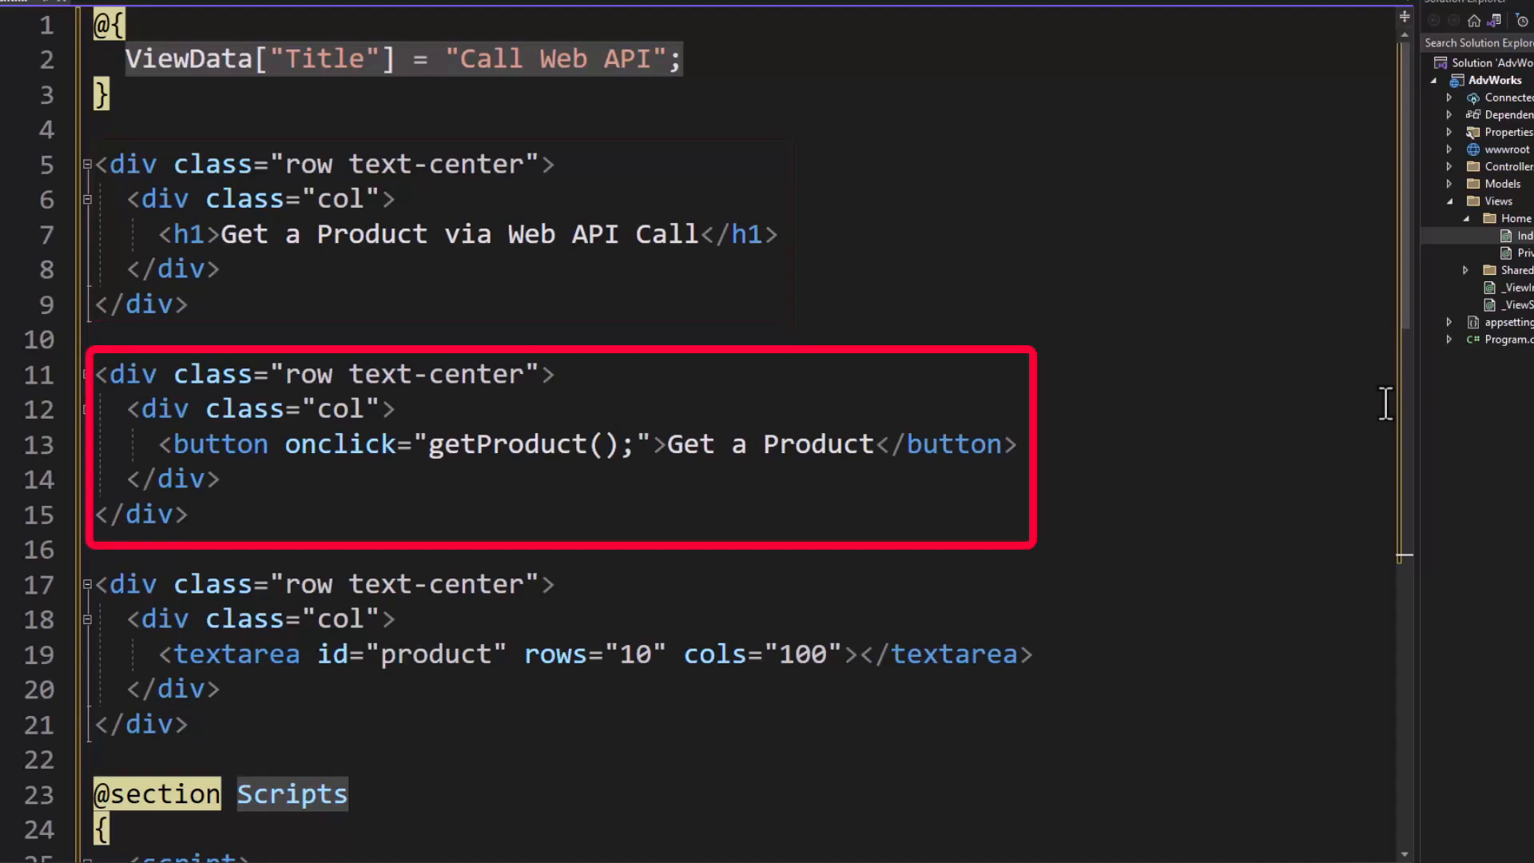
{"action": "scroll", "scroll_direction": "down", "scroll_amount": 3}
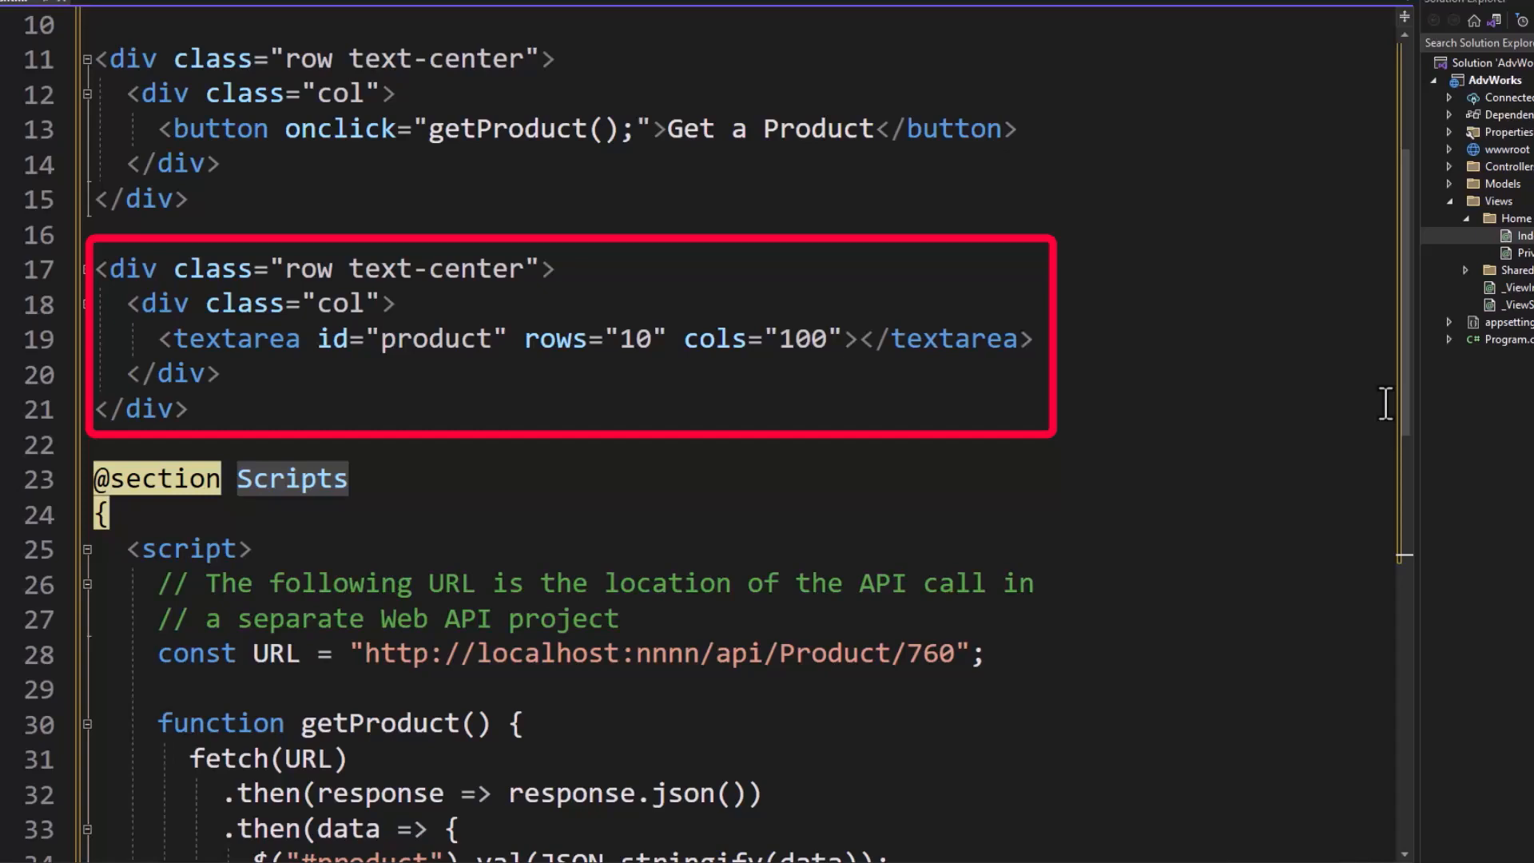
{"action": "scroll", "scroll_direction": "down", "scroll_amount": 3}
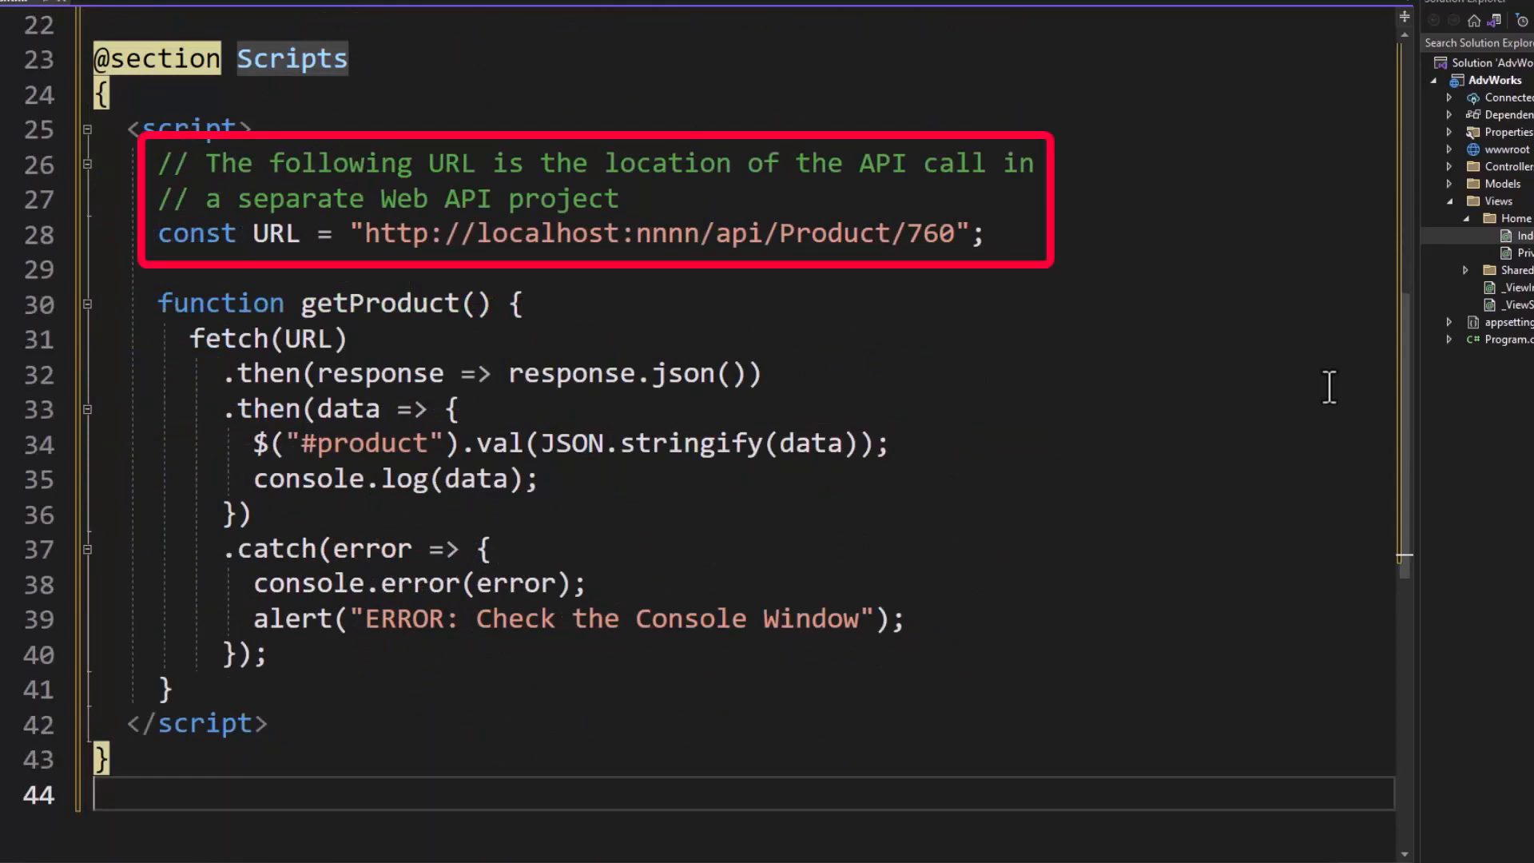
Step: Replace the nnnn placeholder port in the API URL with 5269
{"action": "double_click", "coordinate": [1507, 148]}
{"action": "type", "text": "5269"}
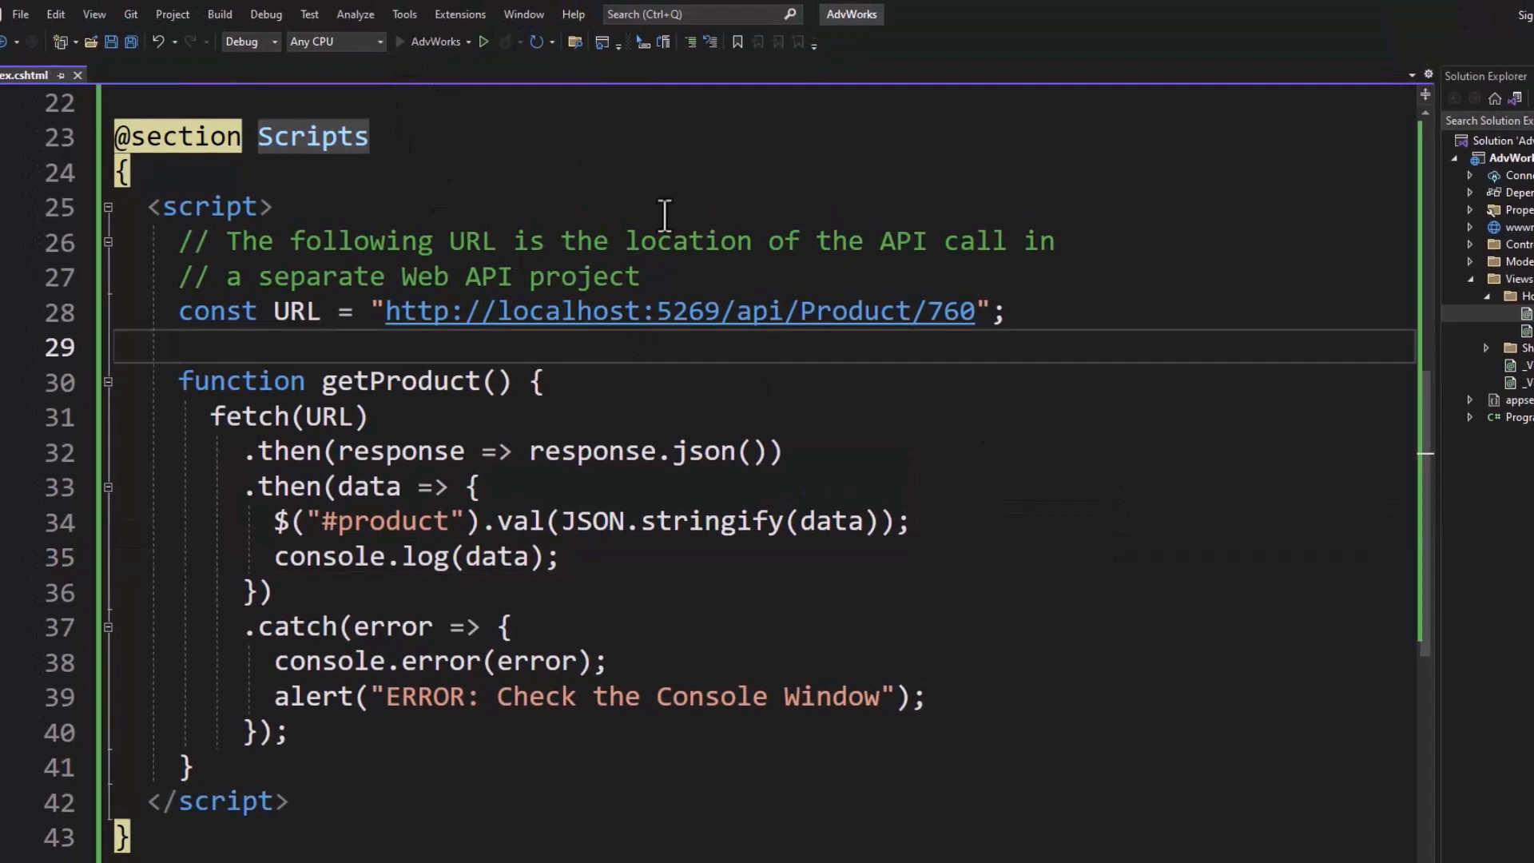
Step: Start debugging AdvWorksAPI and bring up the 'Call Web API - AdvWorks' Chrome page
{"action": "left_click", "coordinate": [474, 41]}
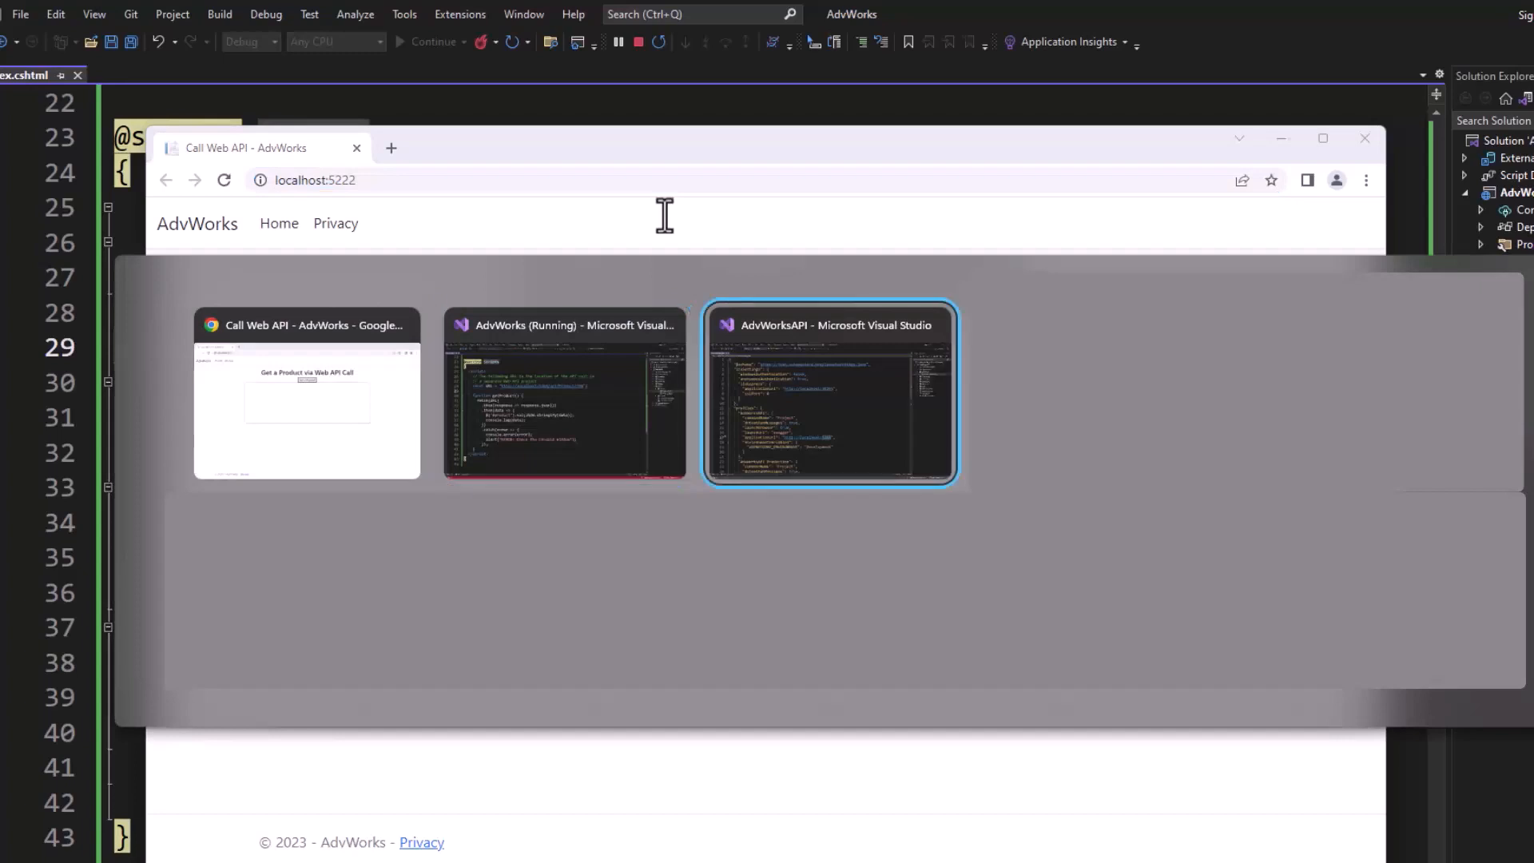
{"action": "left_click", "coordinate": [829, 393]}
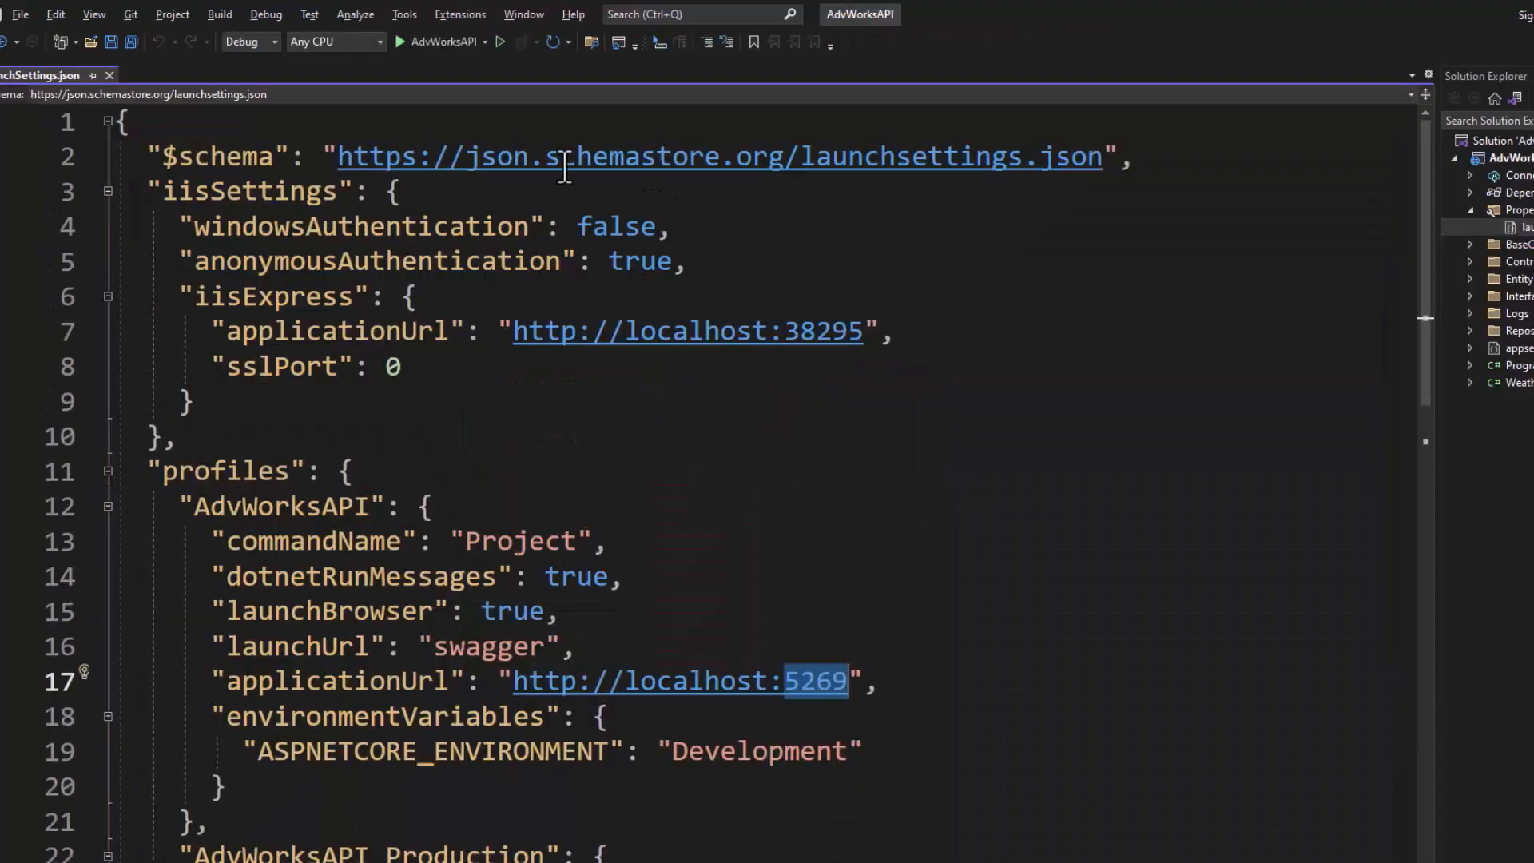
{"action": "left_click", "coordinate": [400, 41]}
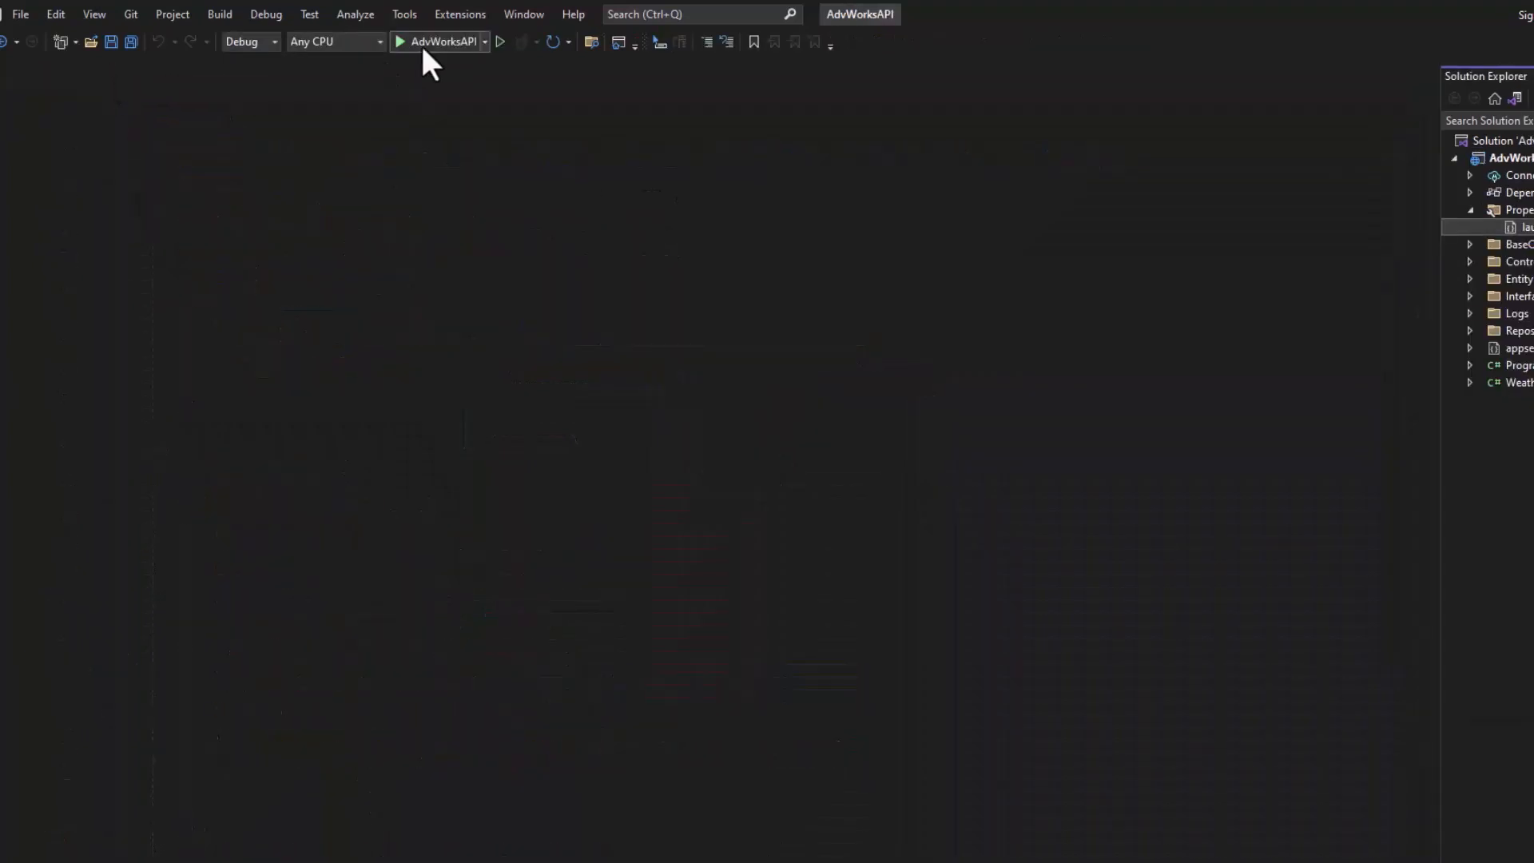
{"action": "left_click", "coordinate": [398, 41]}
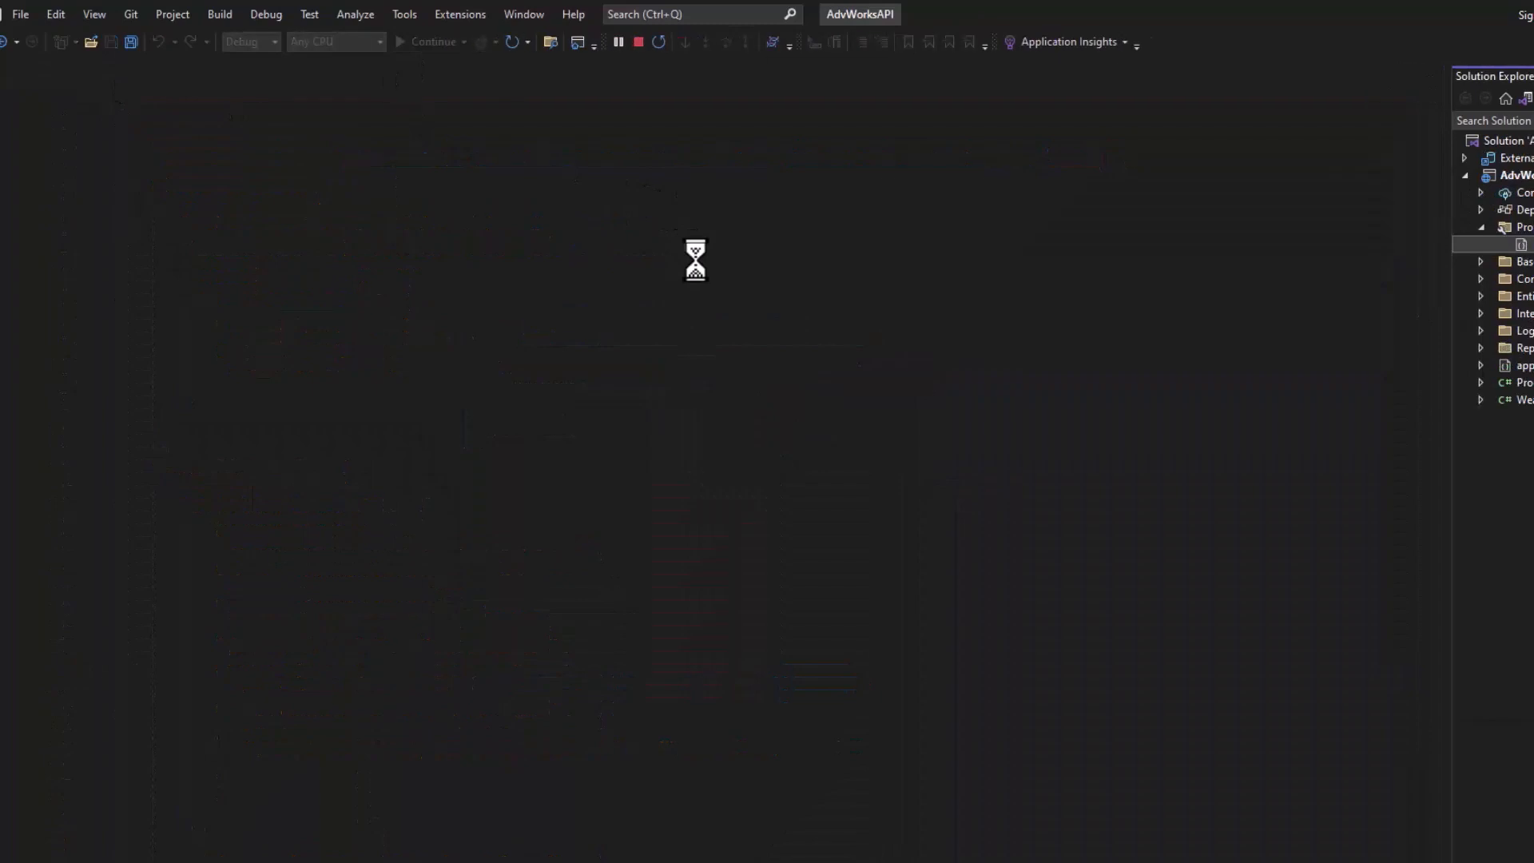
{"action": "left_click", "coordinate": [413, 41]}
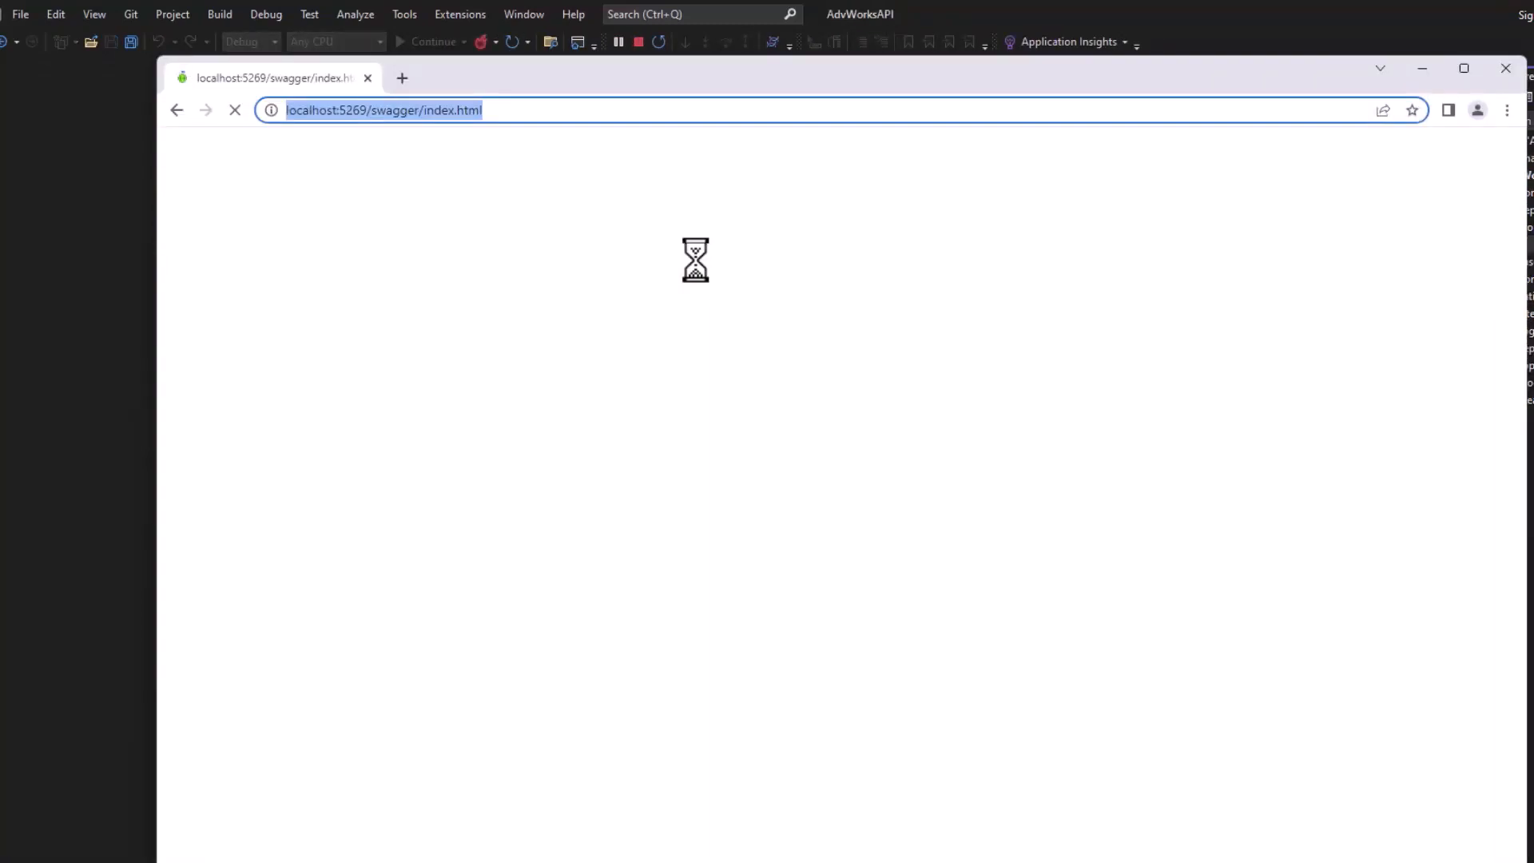
{"action": "key", "text": "alt+tab"}
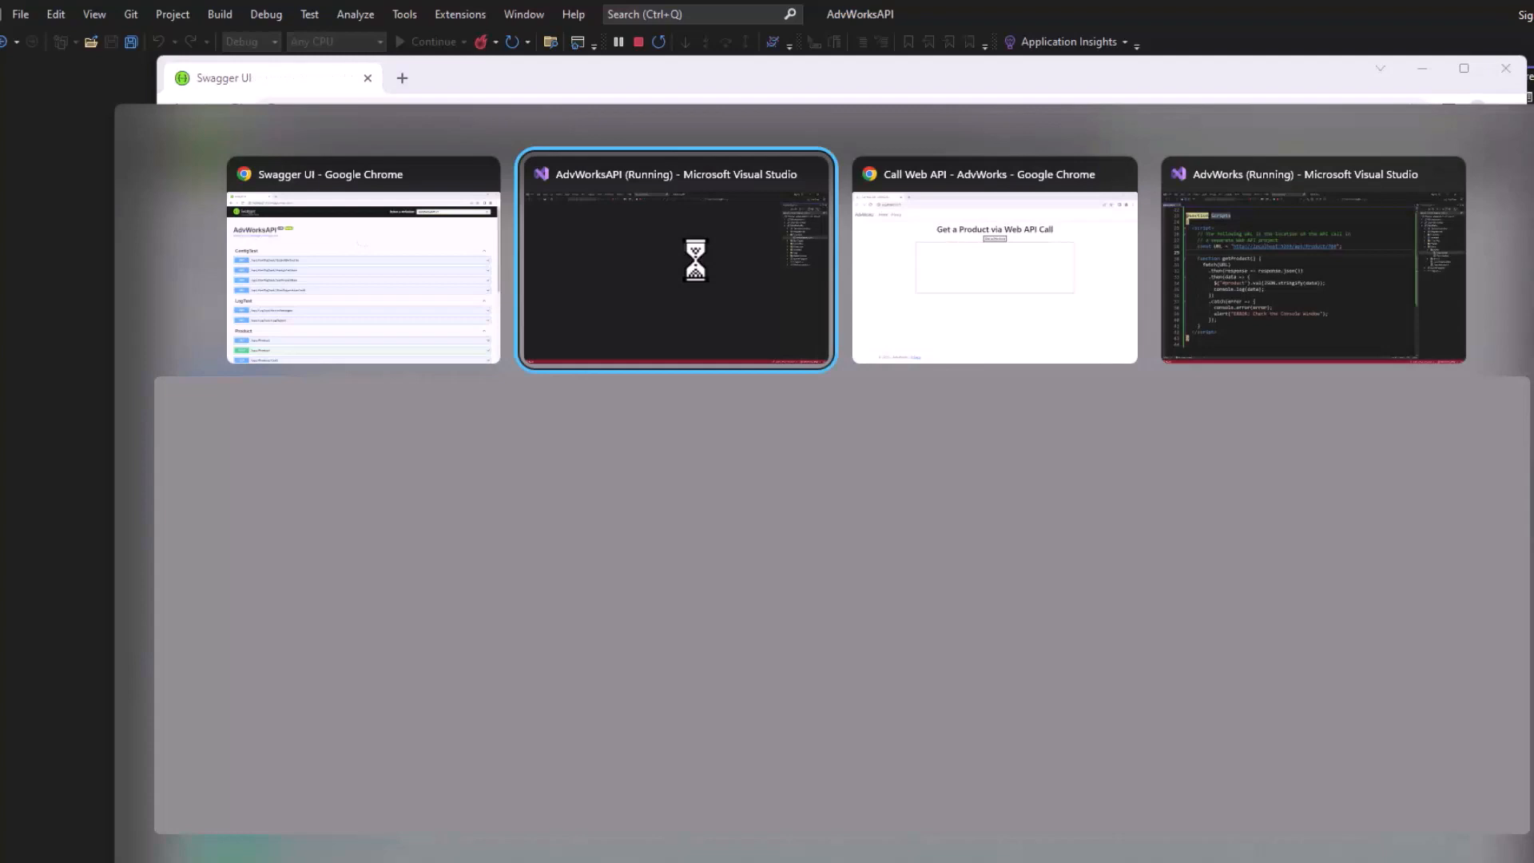
{"action": "left_click", "coordinate": [993, 259]}
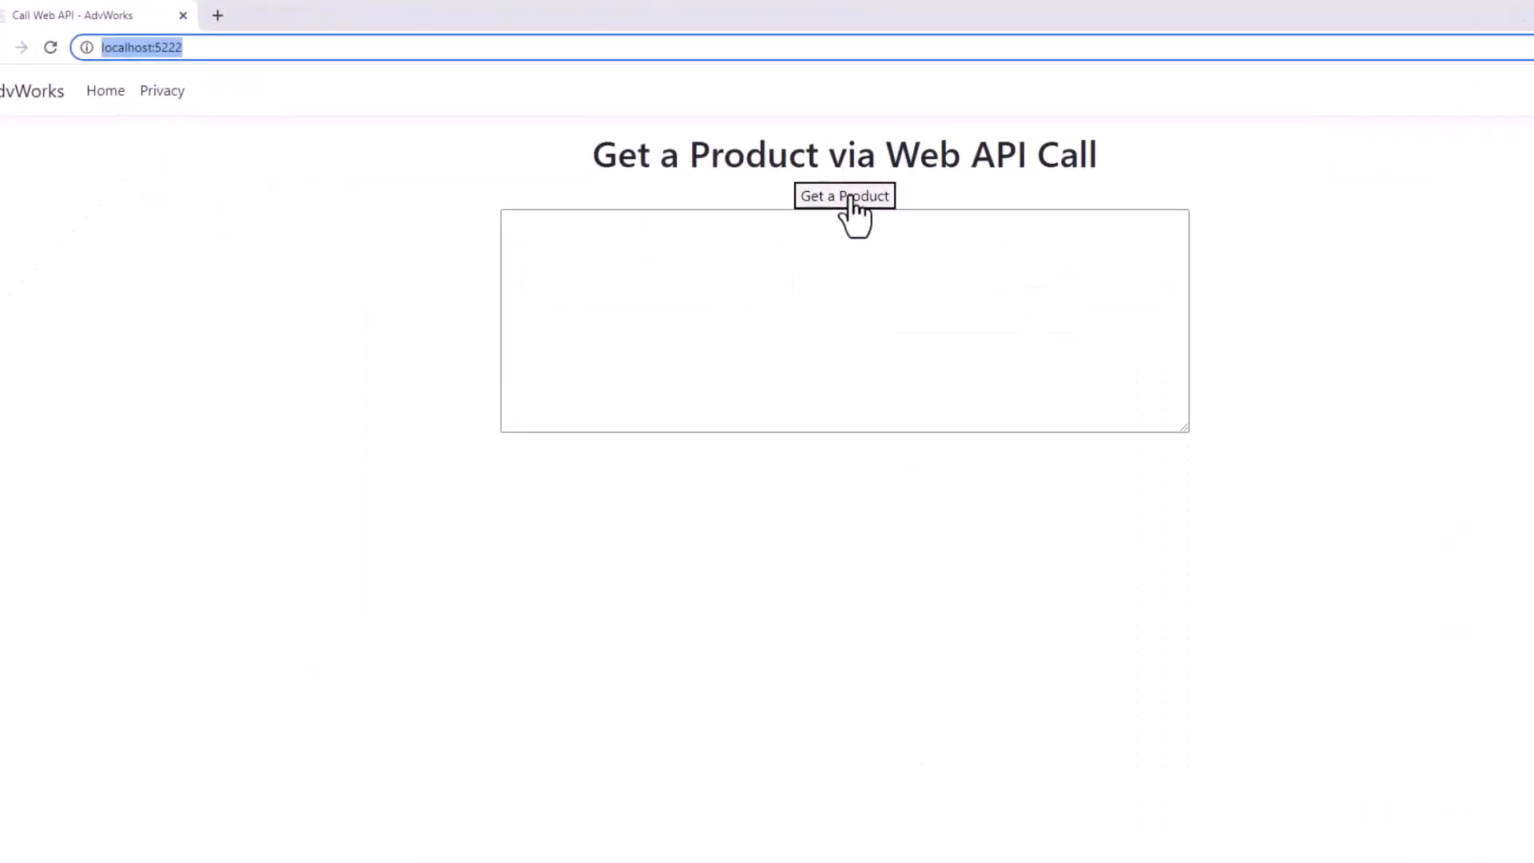
Step: Try Get a Product, dismiss the error alert, and read the CORS error in the DevTools Console
{"action": "left_click", "coordinate": [843, 196]}
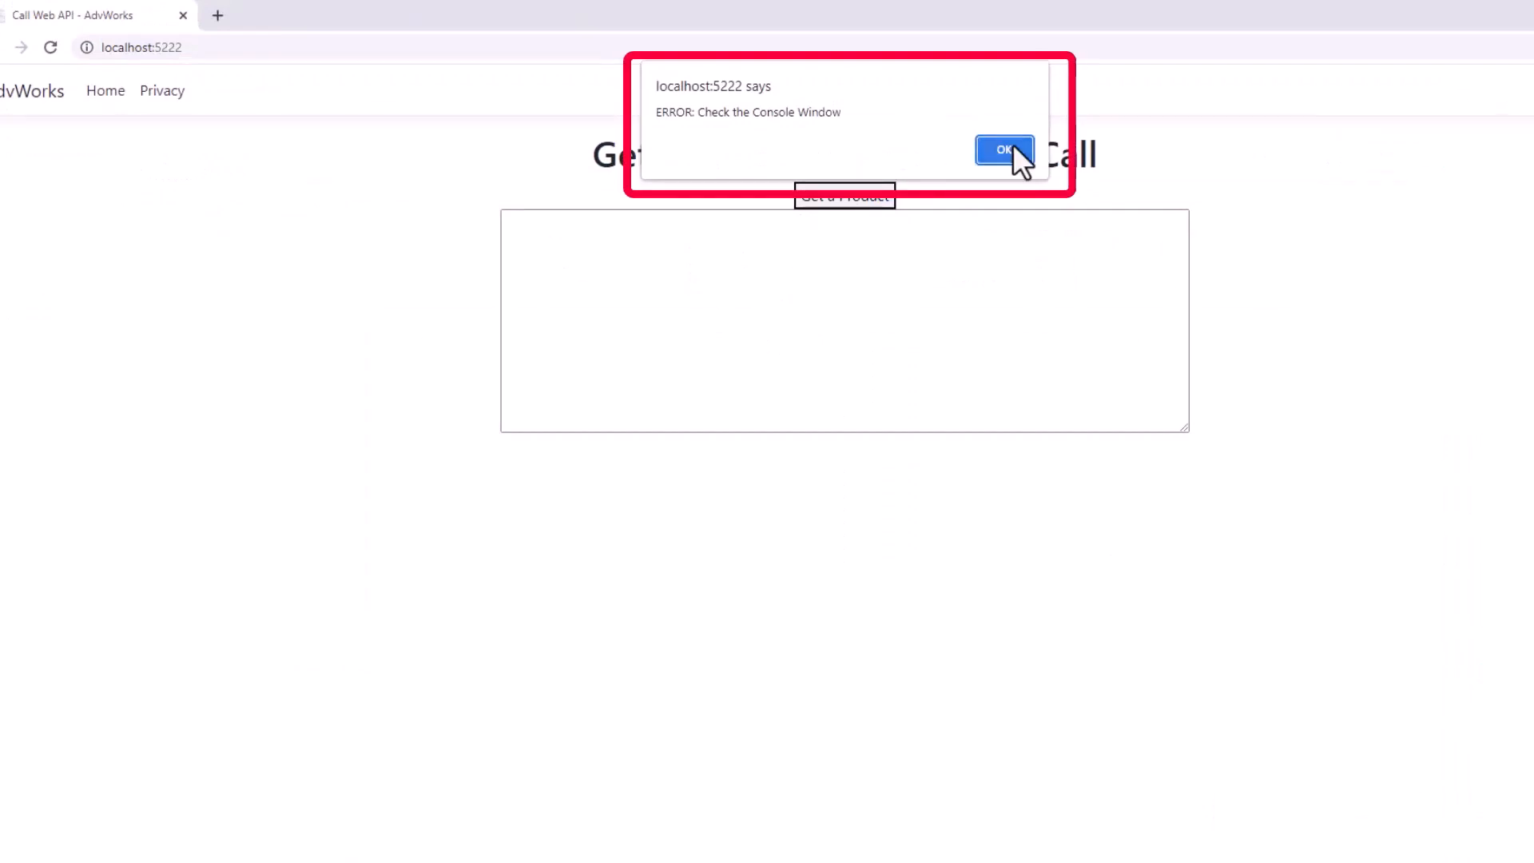
{"action": "left_click", "coordinate": [1003, 150]}
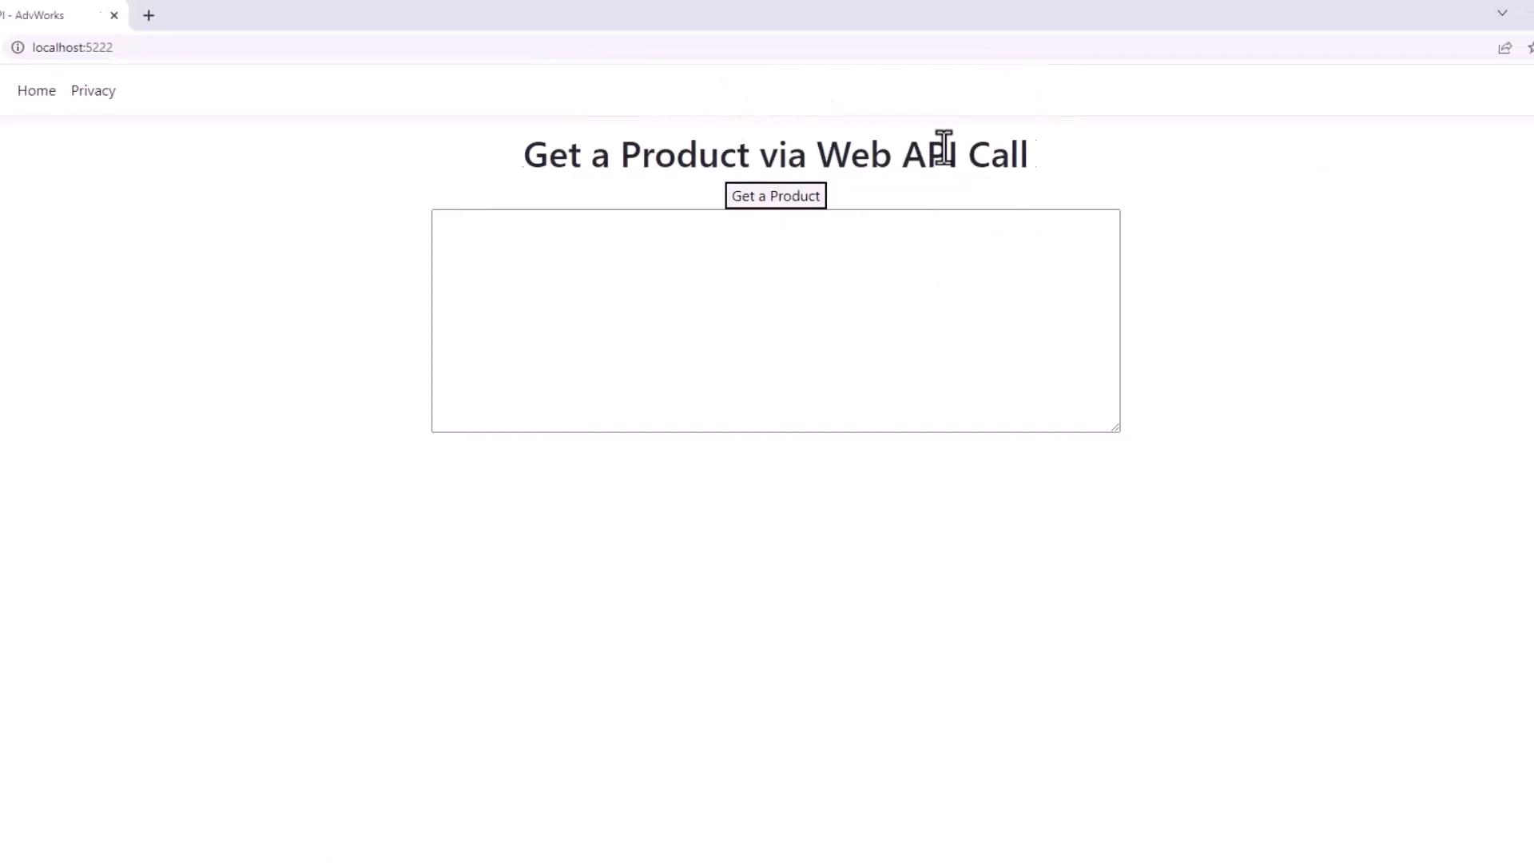
{"action": "key", "text": "F12"}
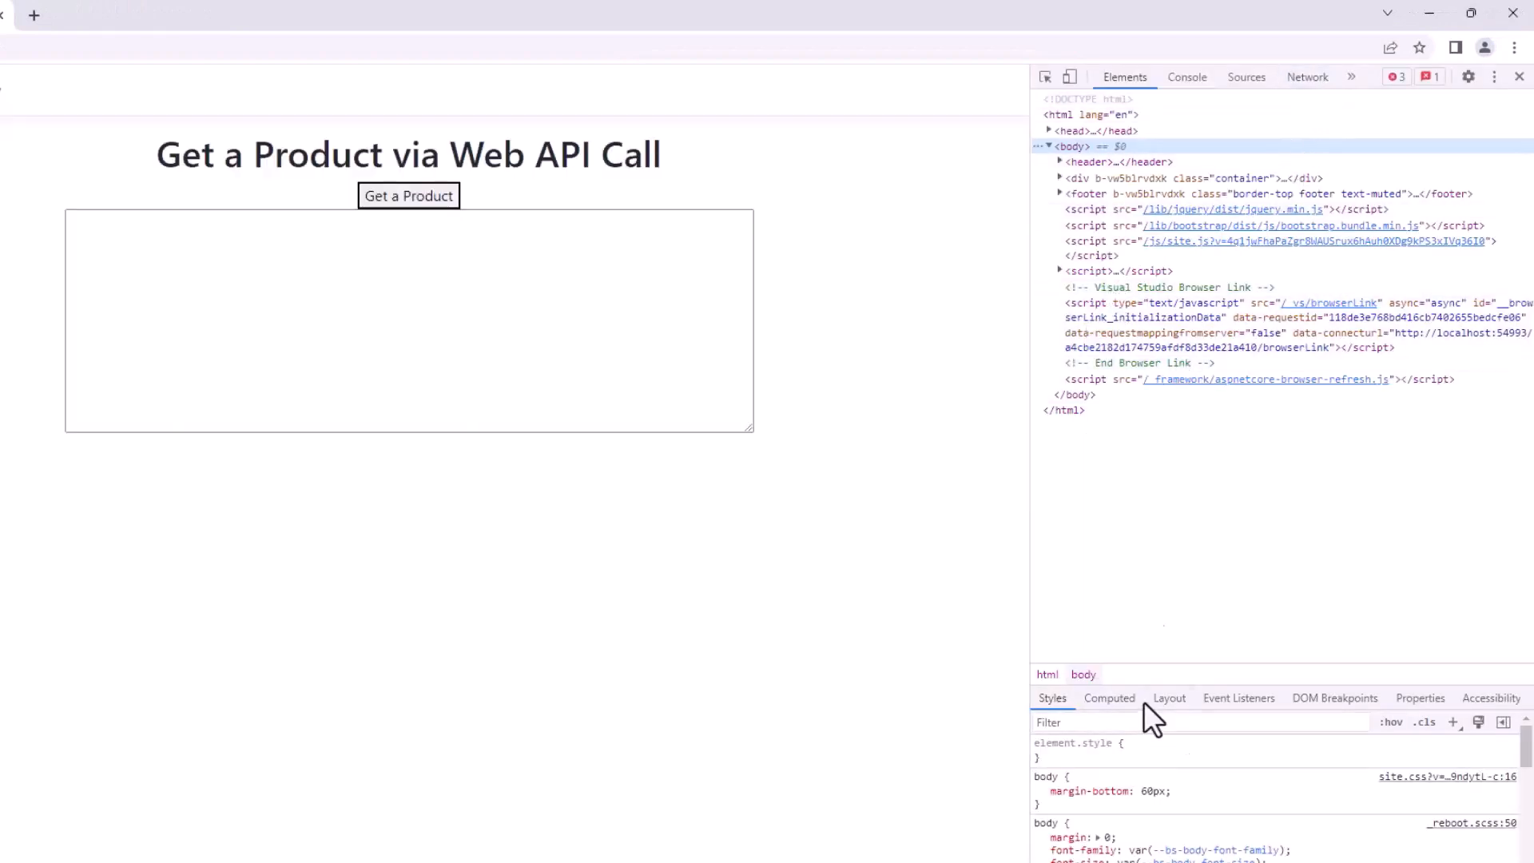
{"action": "left_click", "coordinate": [1186, 76]}
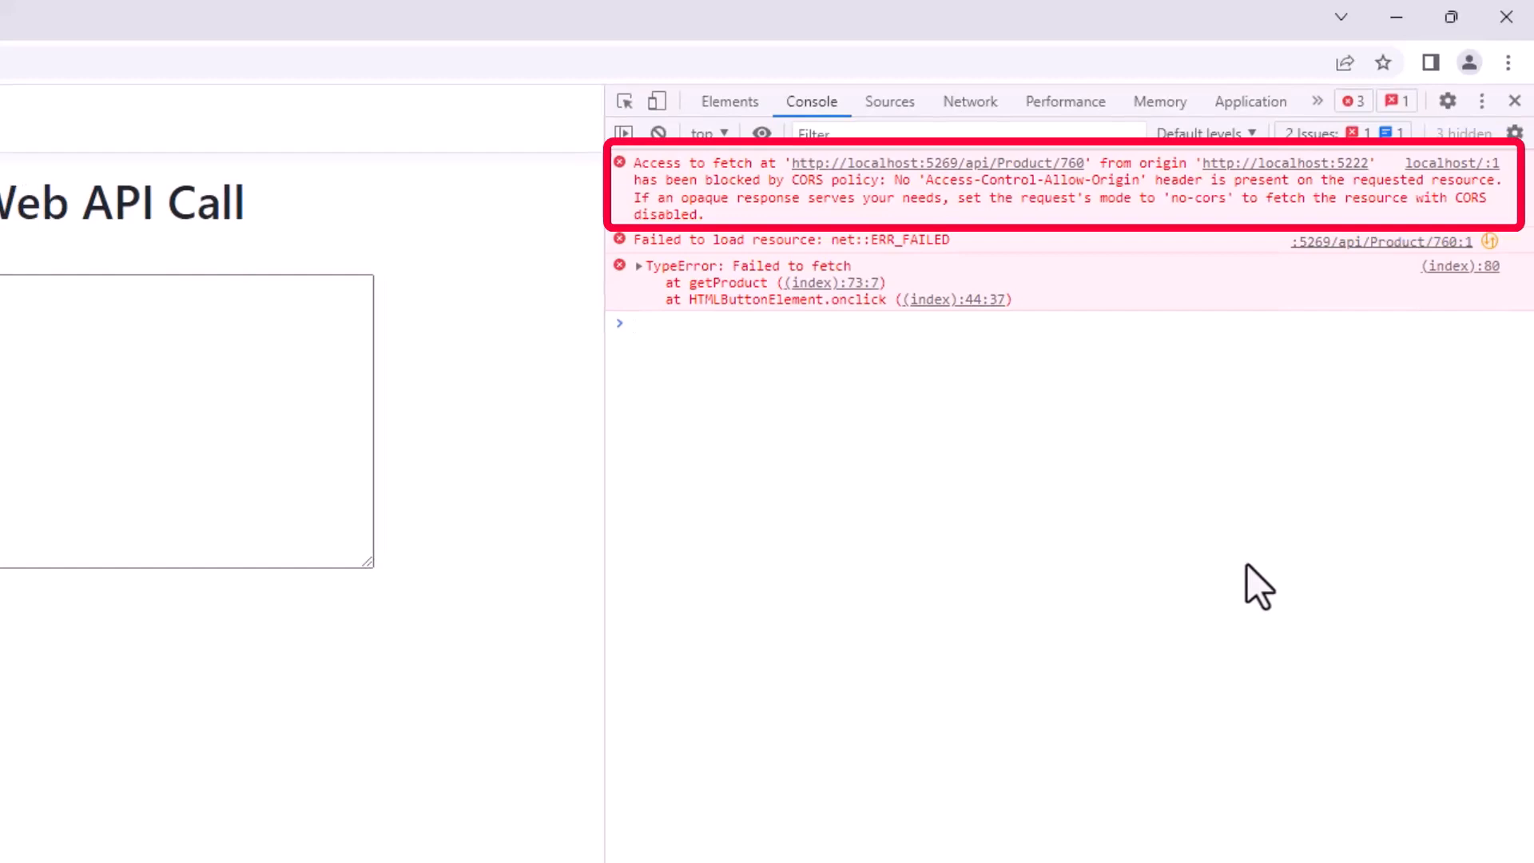
{"action": "left_click", "coordinate": [782, 323]}
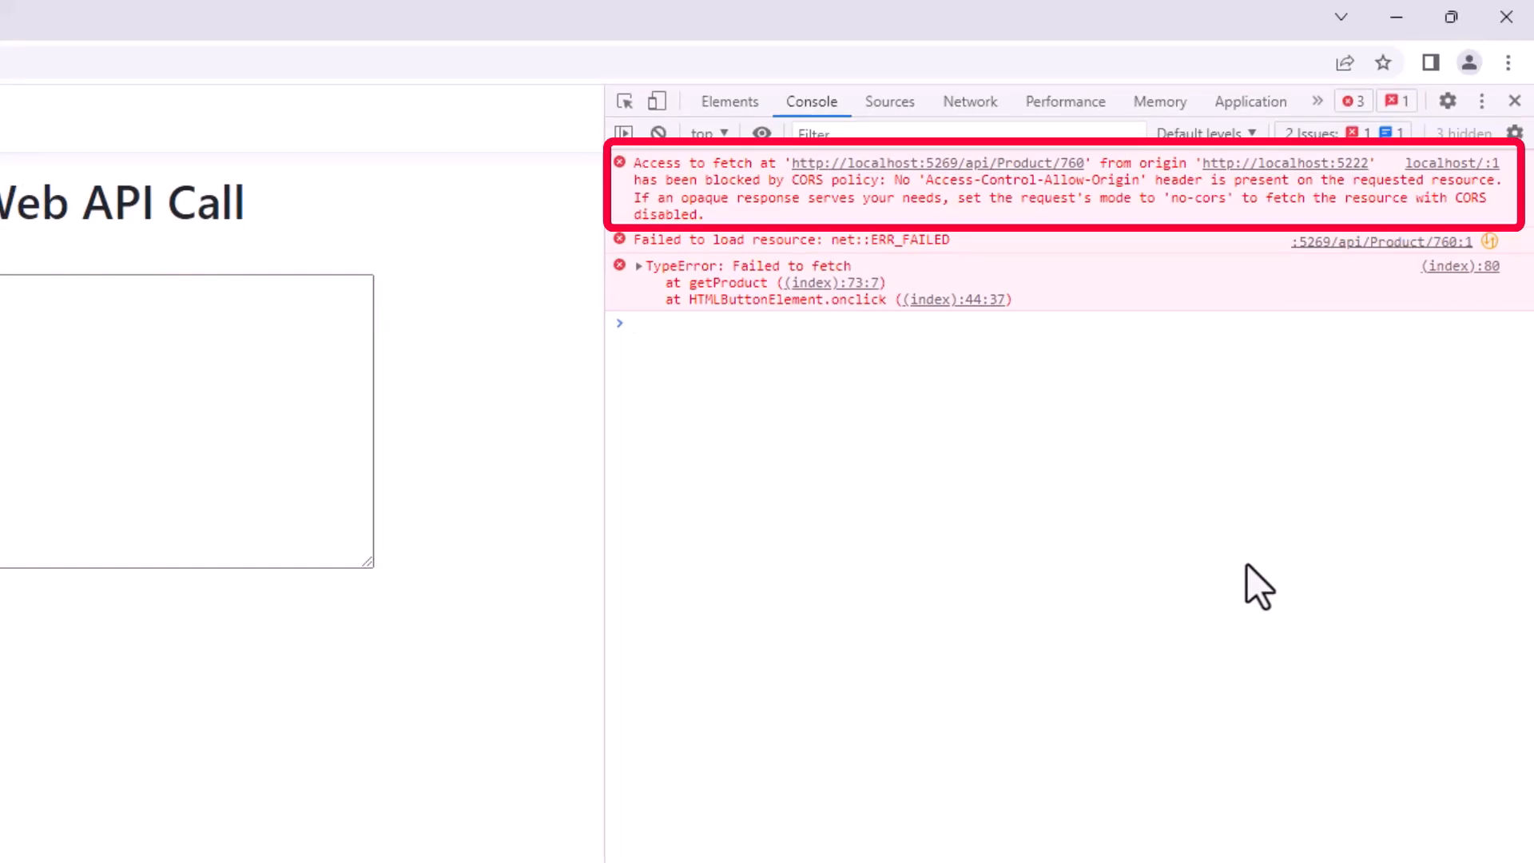
Step: Switch from Chrome back to the AdvWorksAPI solution in Visual Studio
{"action": "left_click", "coordinate": [685, 323]}
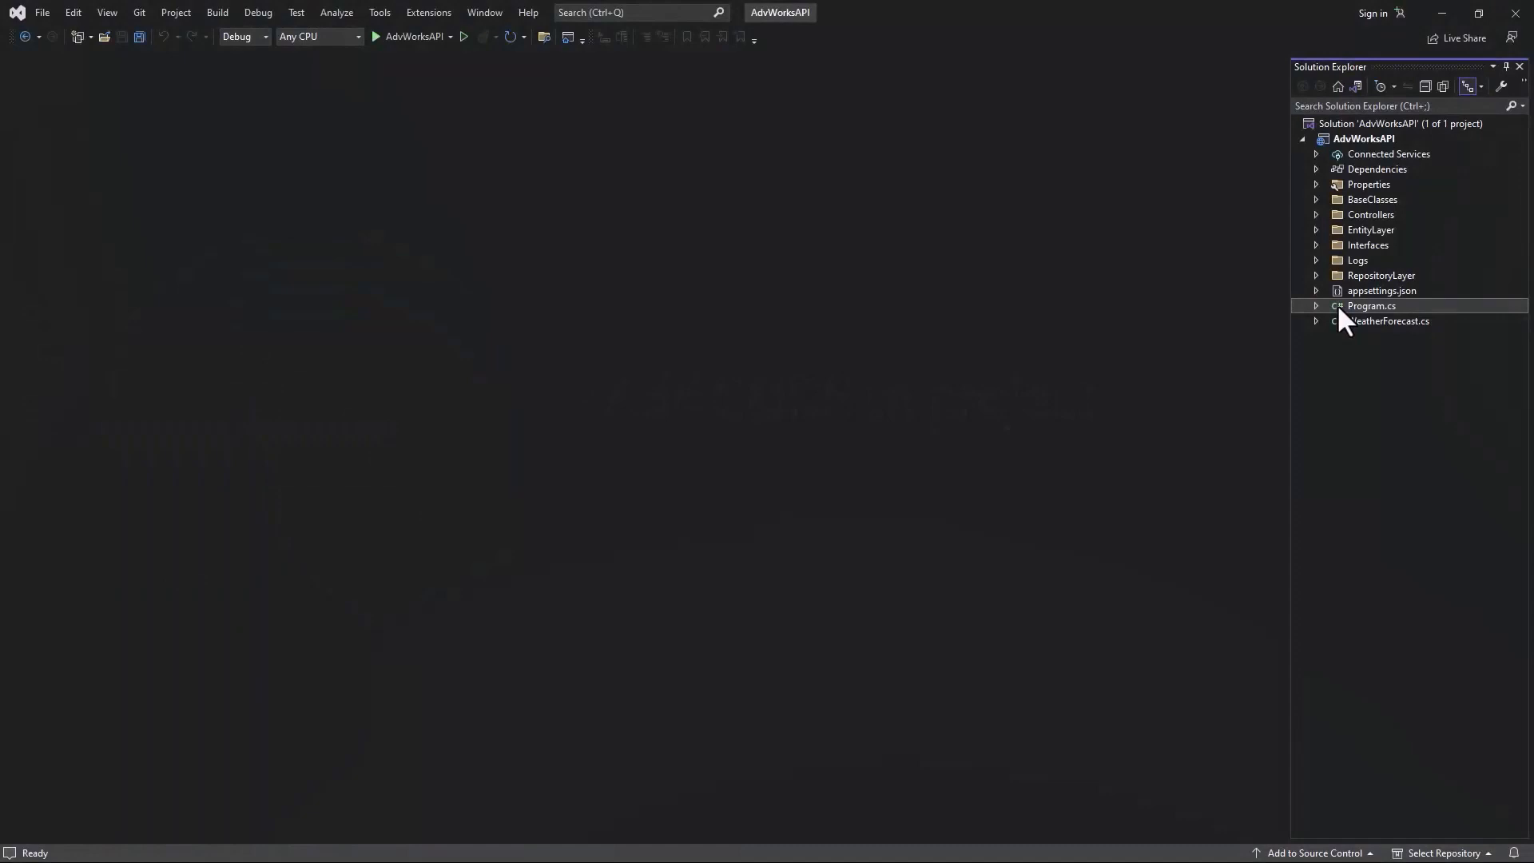
Step: Open Program.cs and change the AddCors WithOrigins port from 5156 to 5222
{"action": "double_click", "coordinate": [1371, 305]}
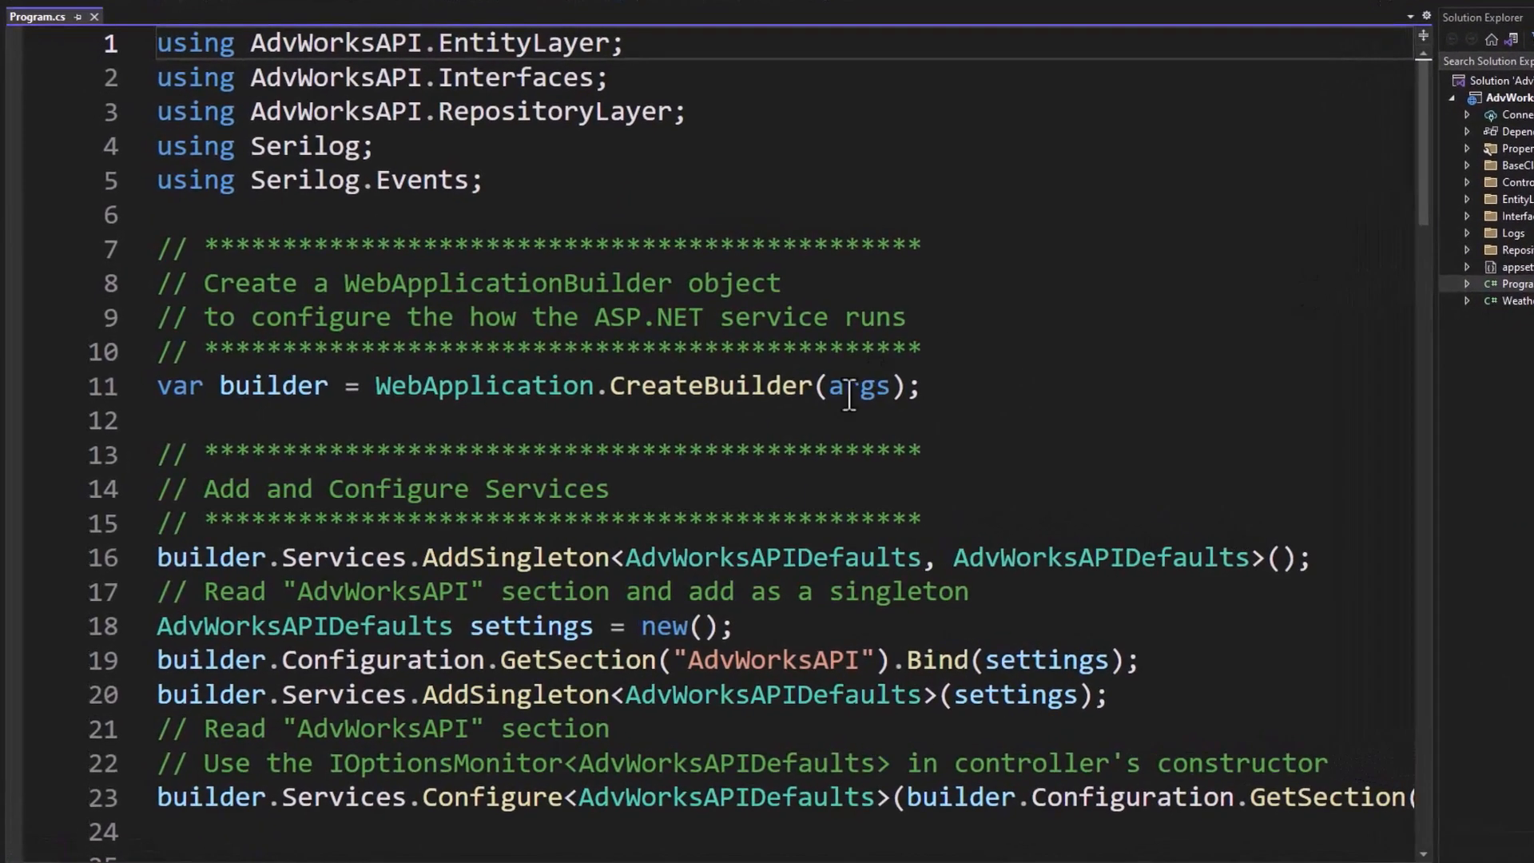
{"action": "scroll", "scroll_direction": "down", "scroll_amount": 3}
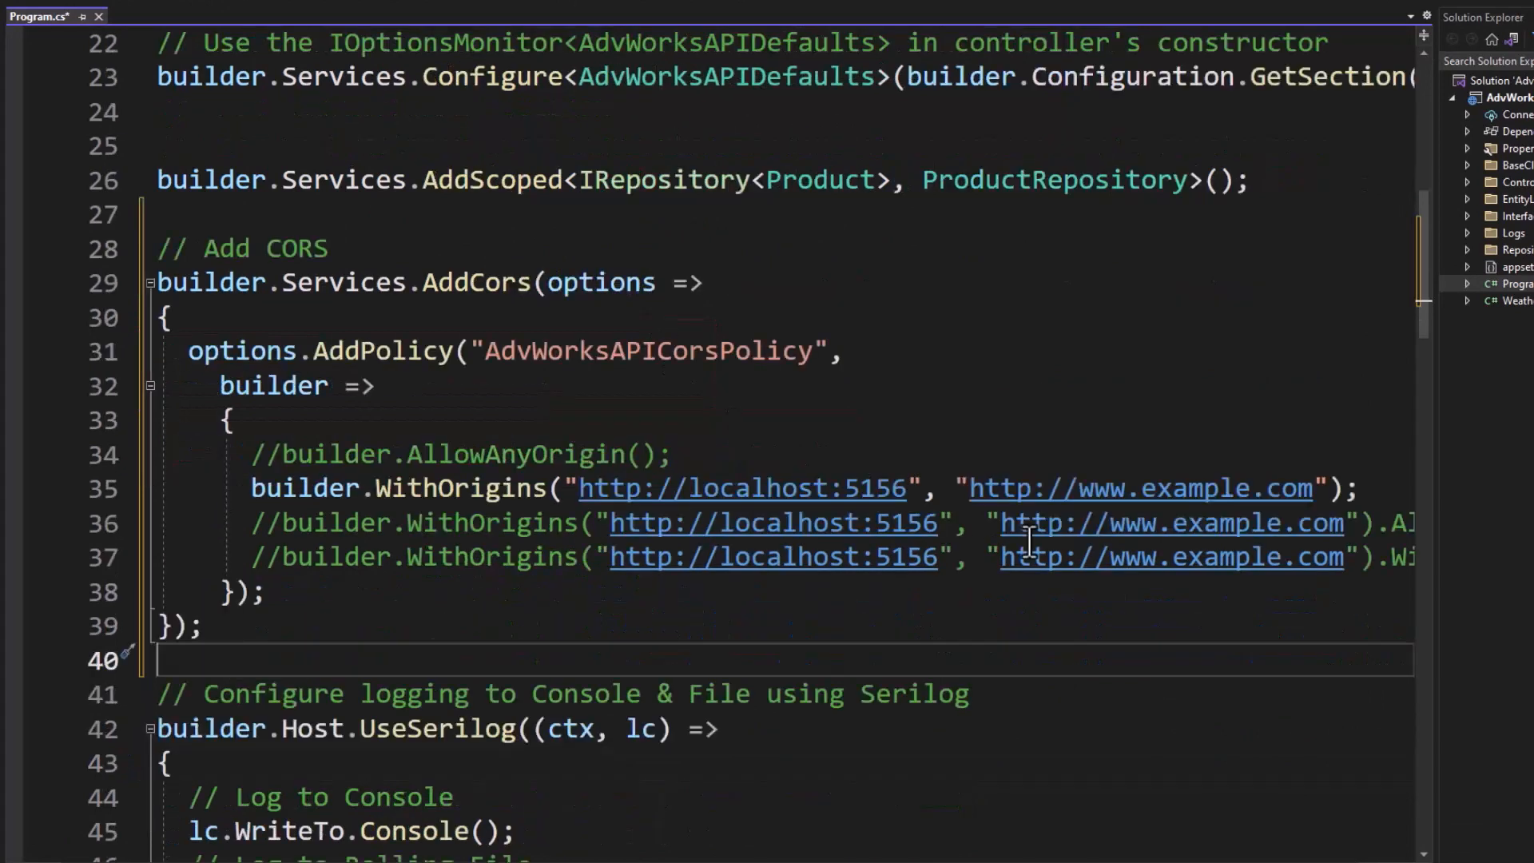
{"action": "mouse_move", "coordinate": [1027, 632]}
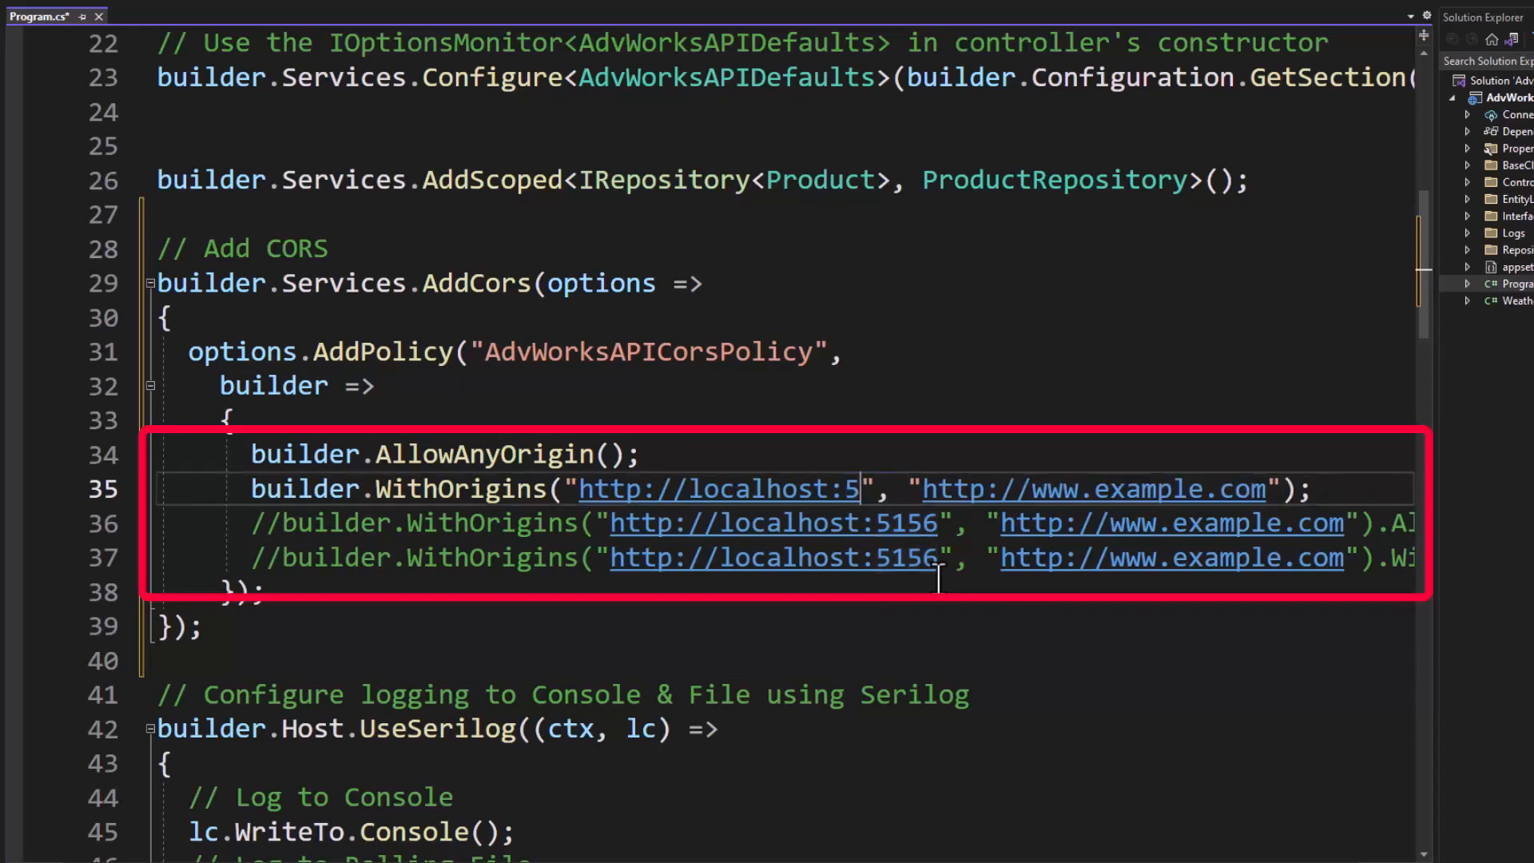
{"action": "type", "text": "222"}
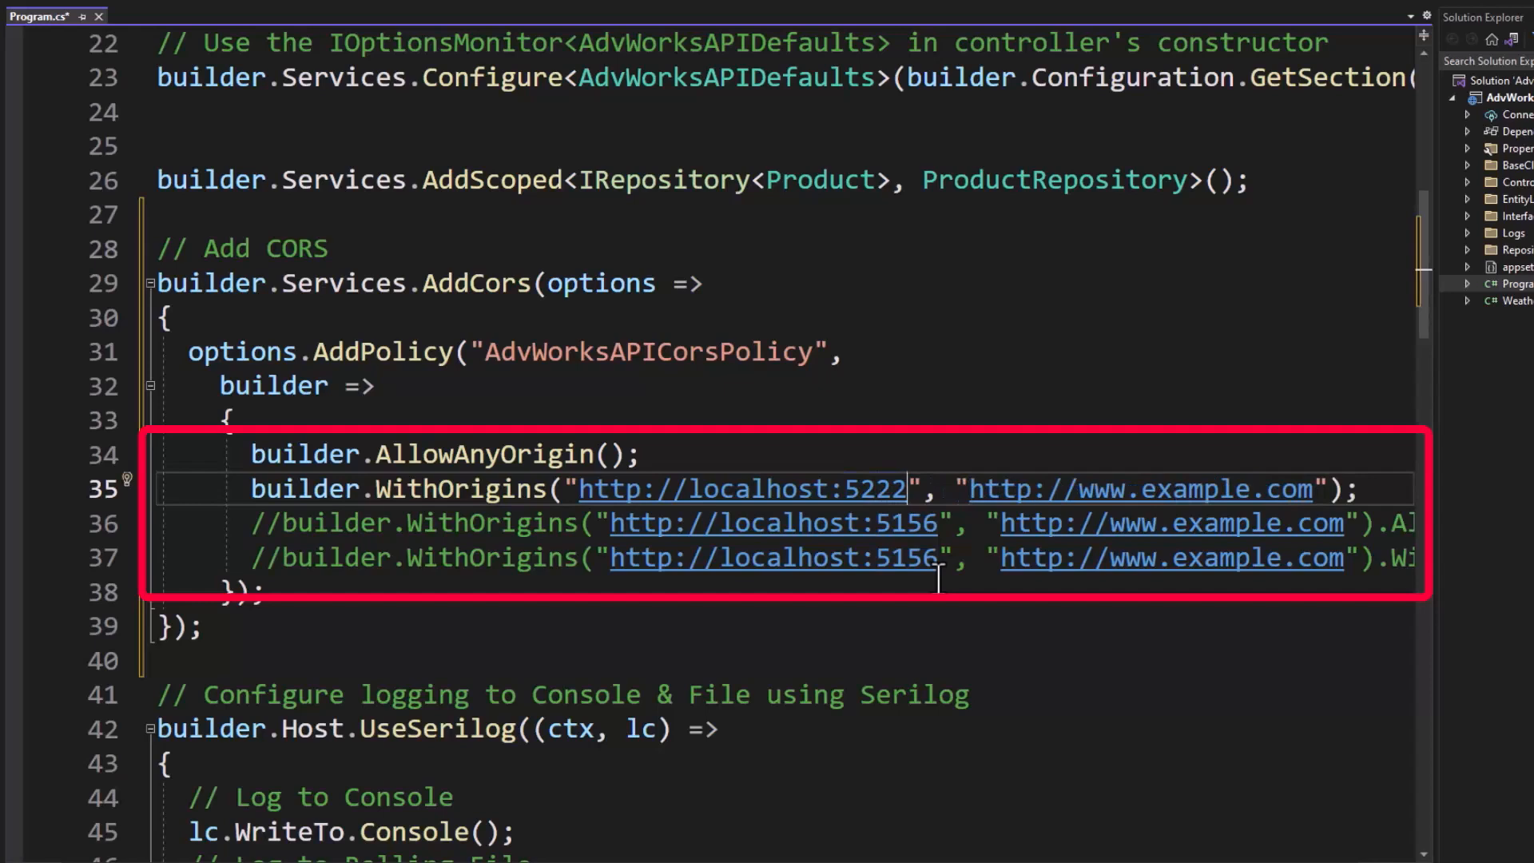
{"action": "left_click", "coordinate": [258, 454]}
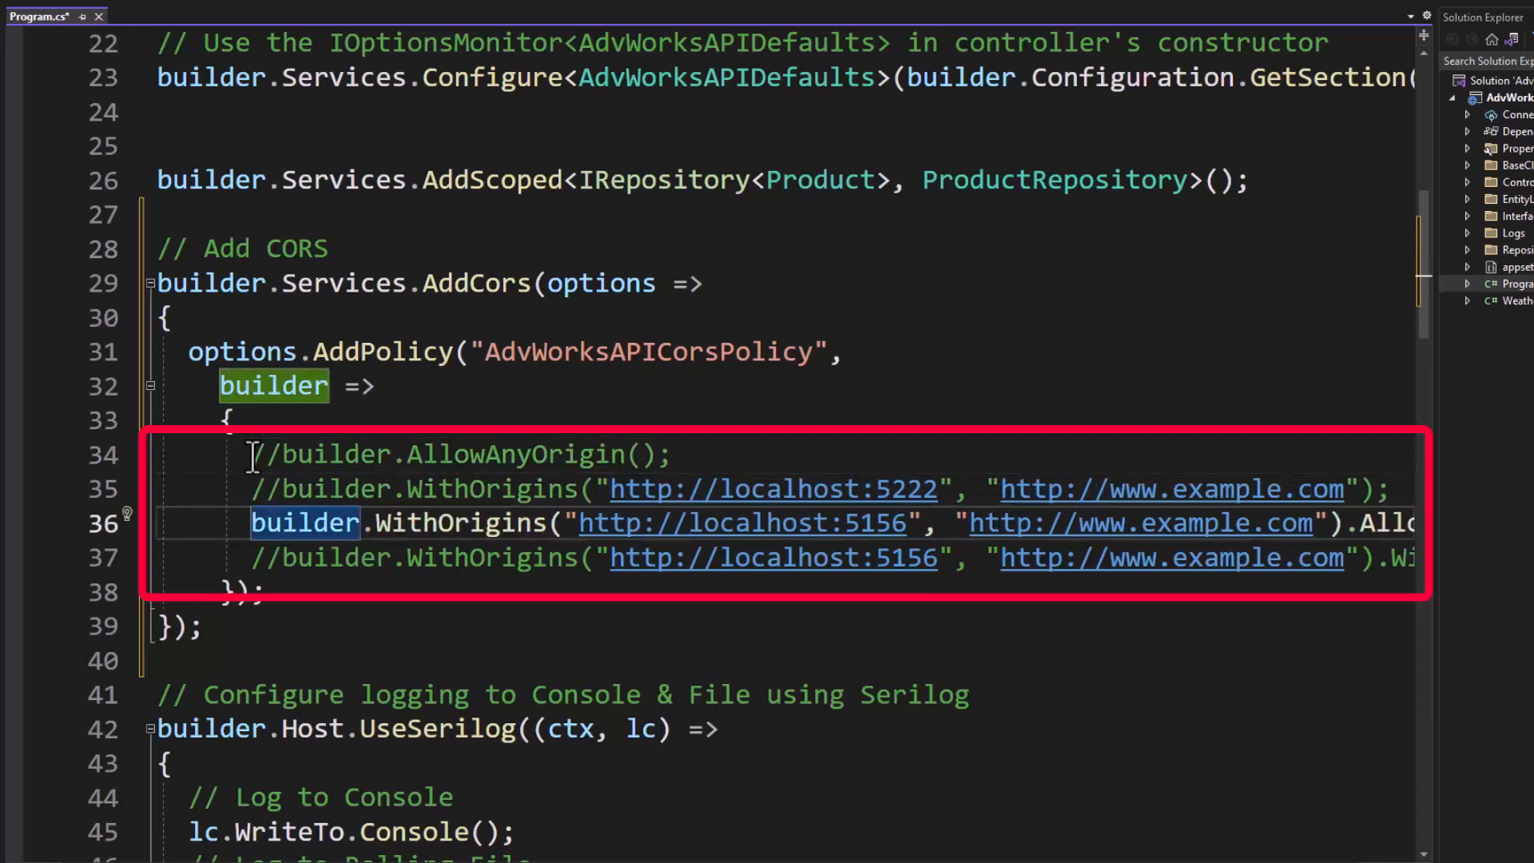
Step: Review Program.cs for the lone localhost:5222 origin and app.UseCors("AdvWorksAPICorsPolicy")
{"action": "scroll", "scroll_direction": "right", "scroll_amount": 3}
{"action": "type", "text": "//"}
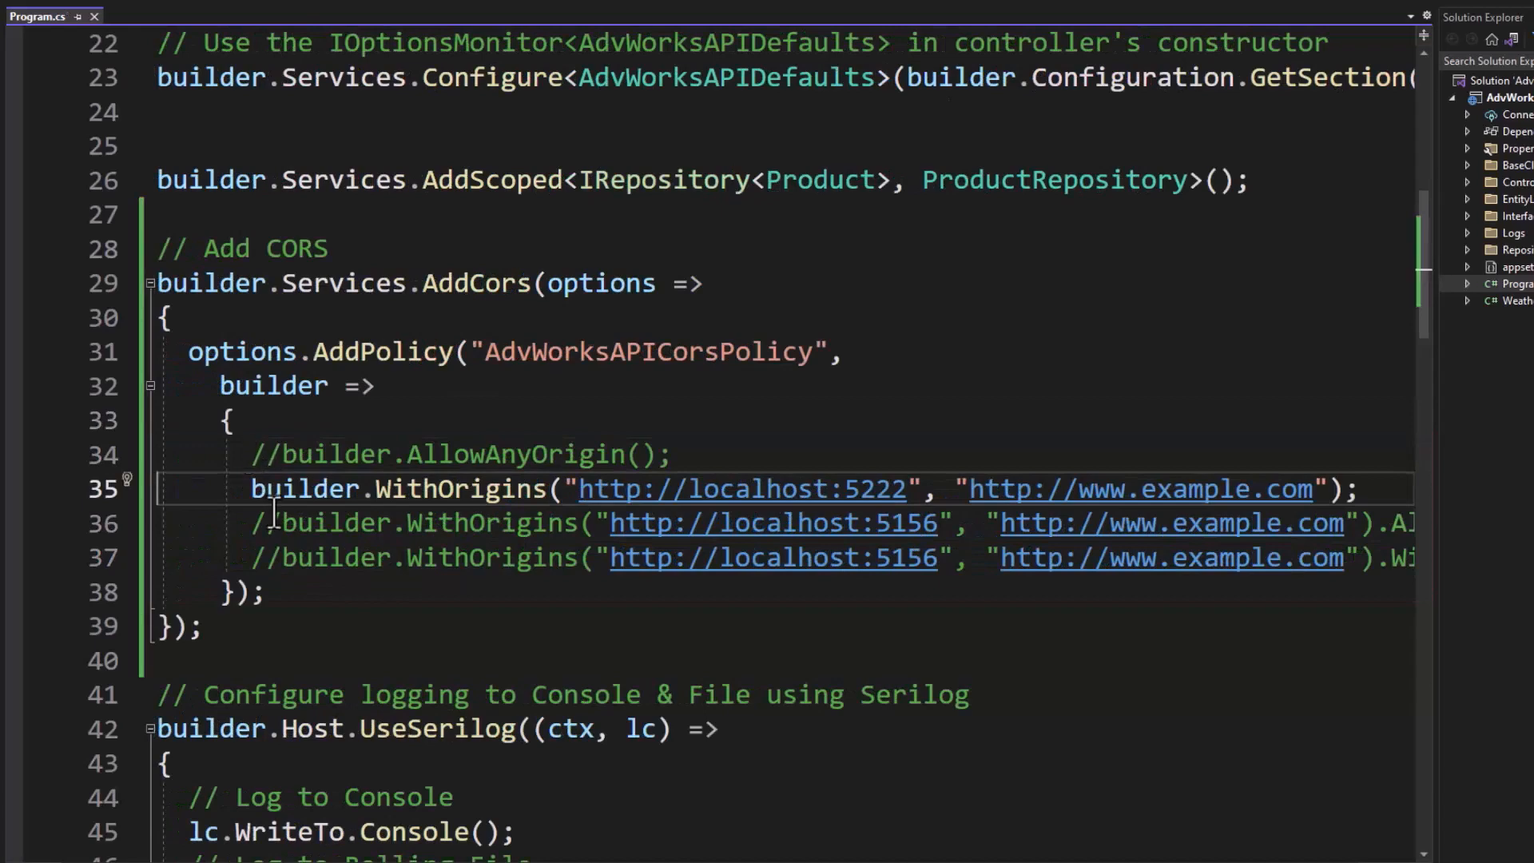
{"action": "scroll", "scroll_direction": "down", "scroll_amount": 3}
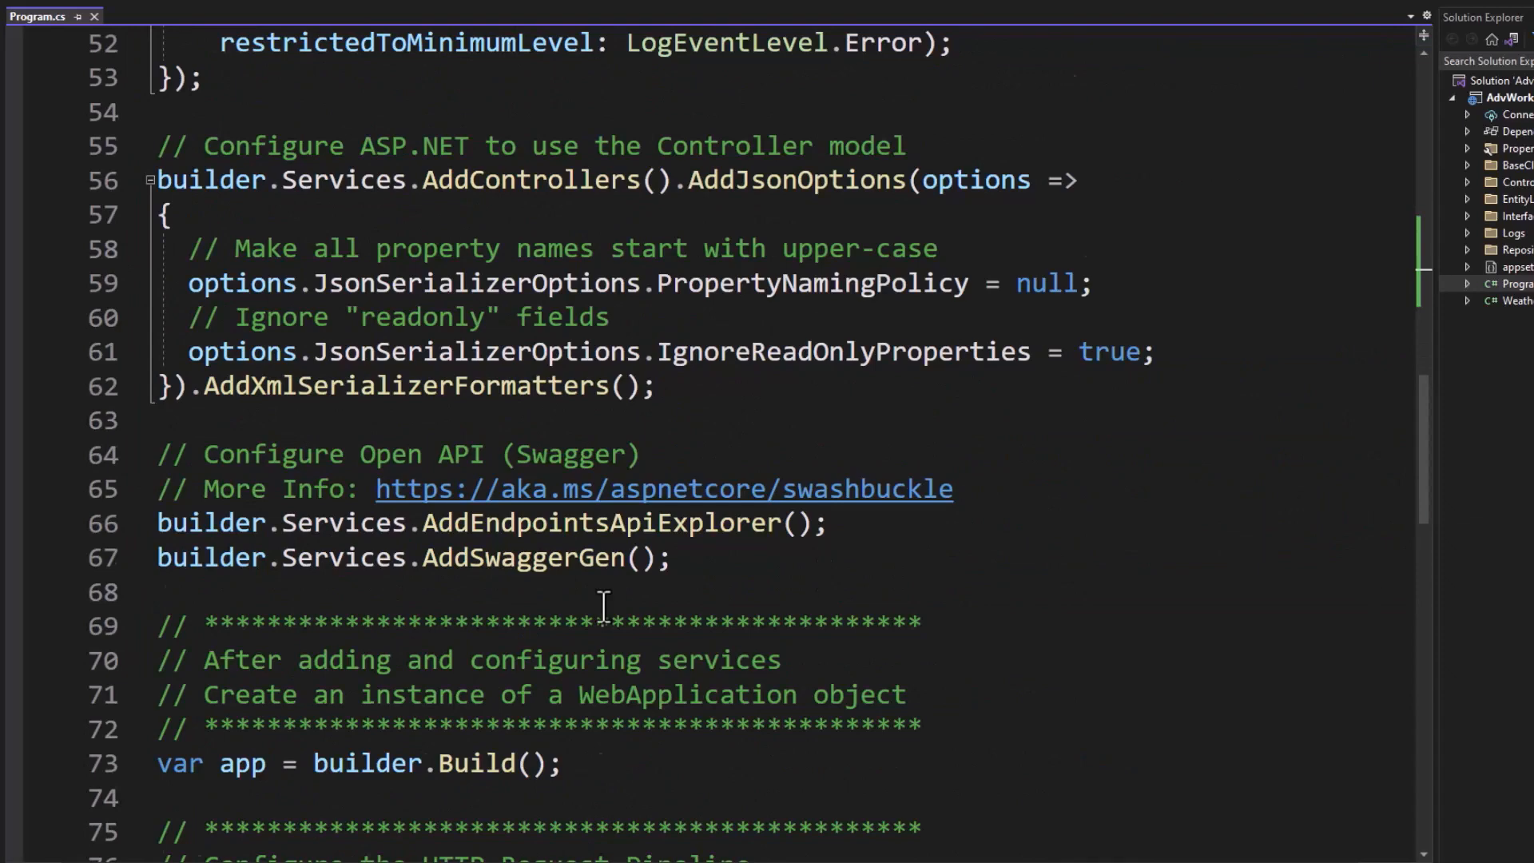
{"action": "scroll", "scroll_direction": "down", "scroll_amount": 3}
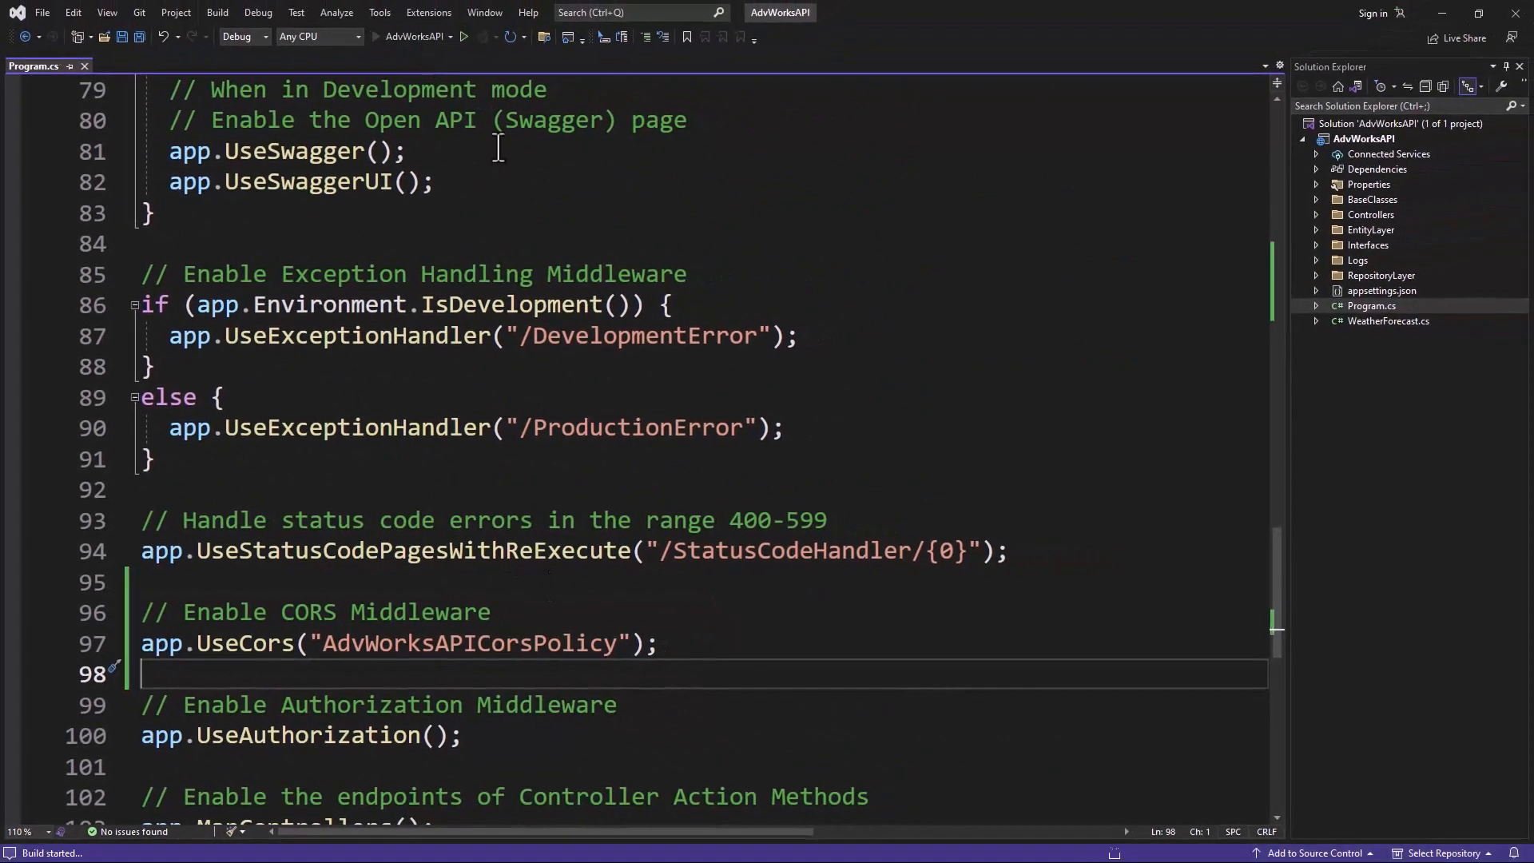
Step: Run the updated API and fetch product 760 (Road-650 Red, 60) on the Call Web API page
{"action": "left_click", "coordinate": [465, 35]}
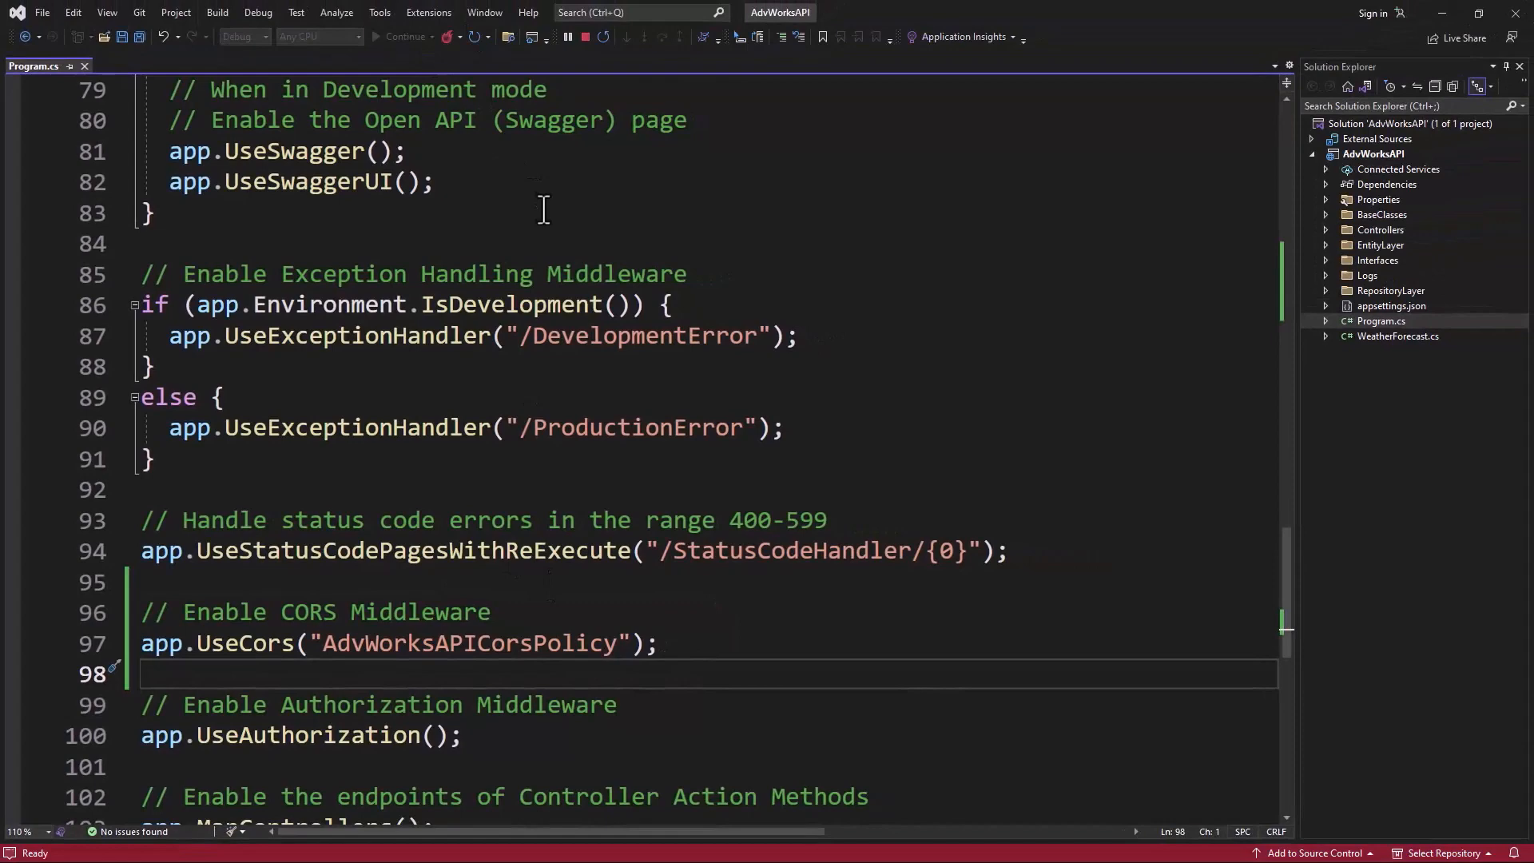
{"action": "left_click", "coordinate": [405, 36]}
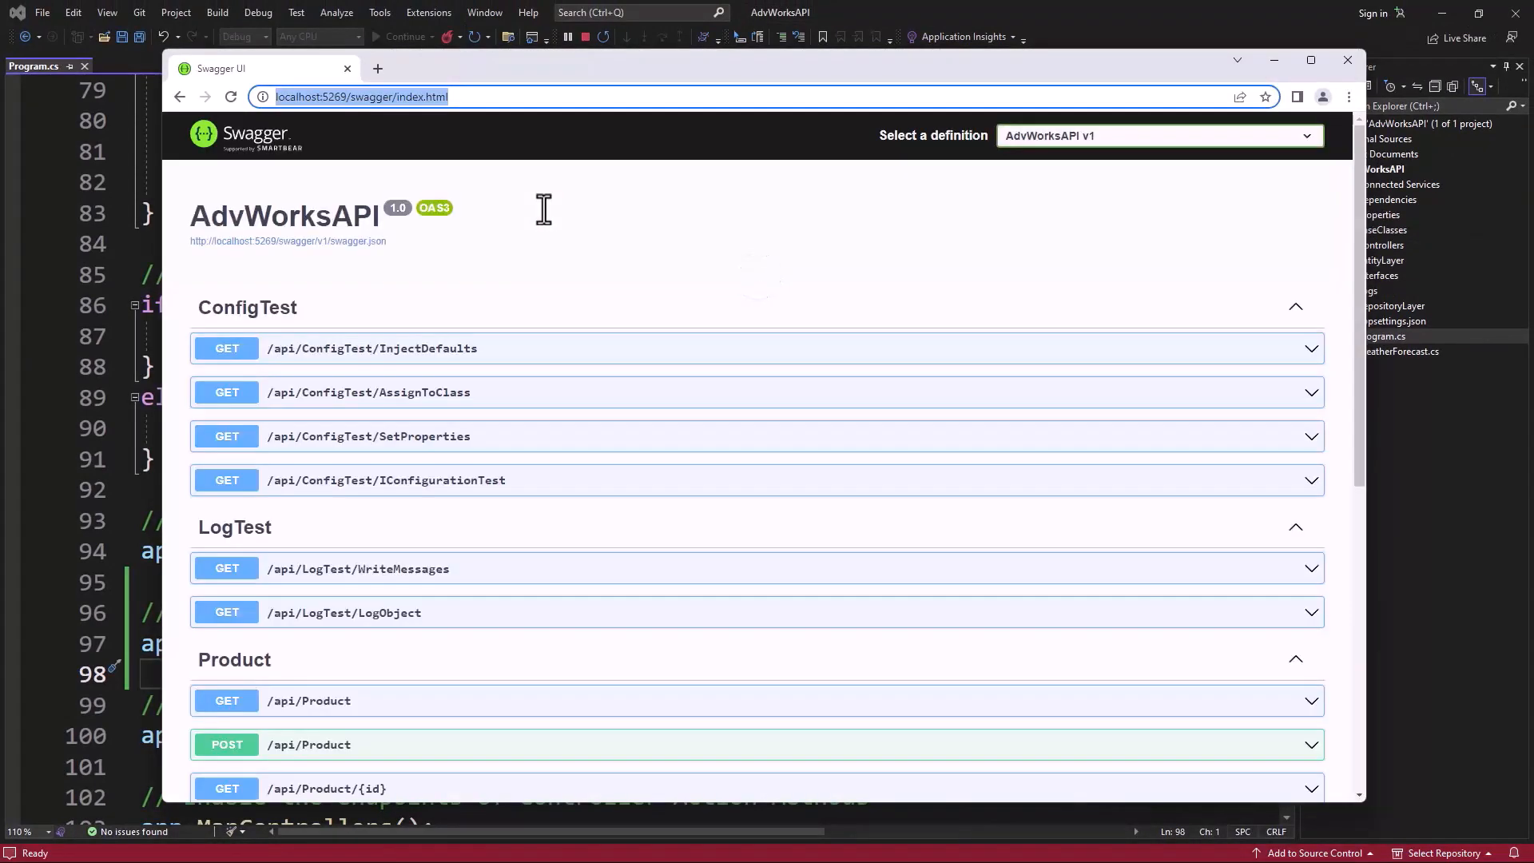
{"action": "key", "text": "alt+tab"}
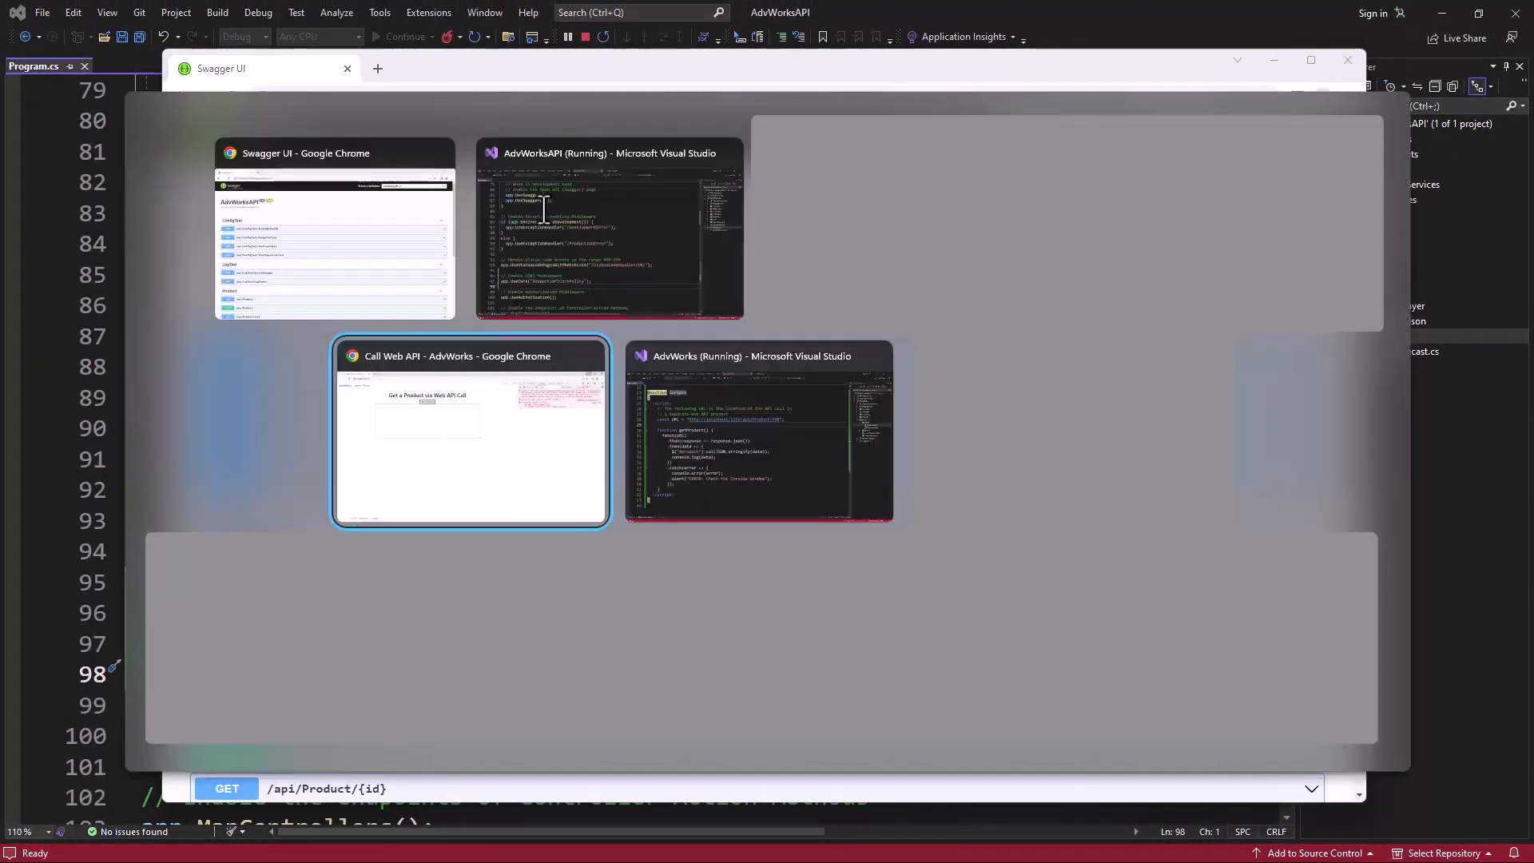
{"action": "left_click", "coordinate": [471, 433]}
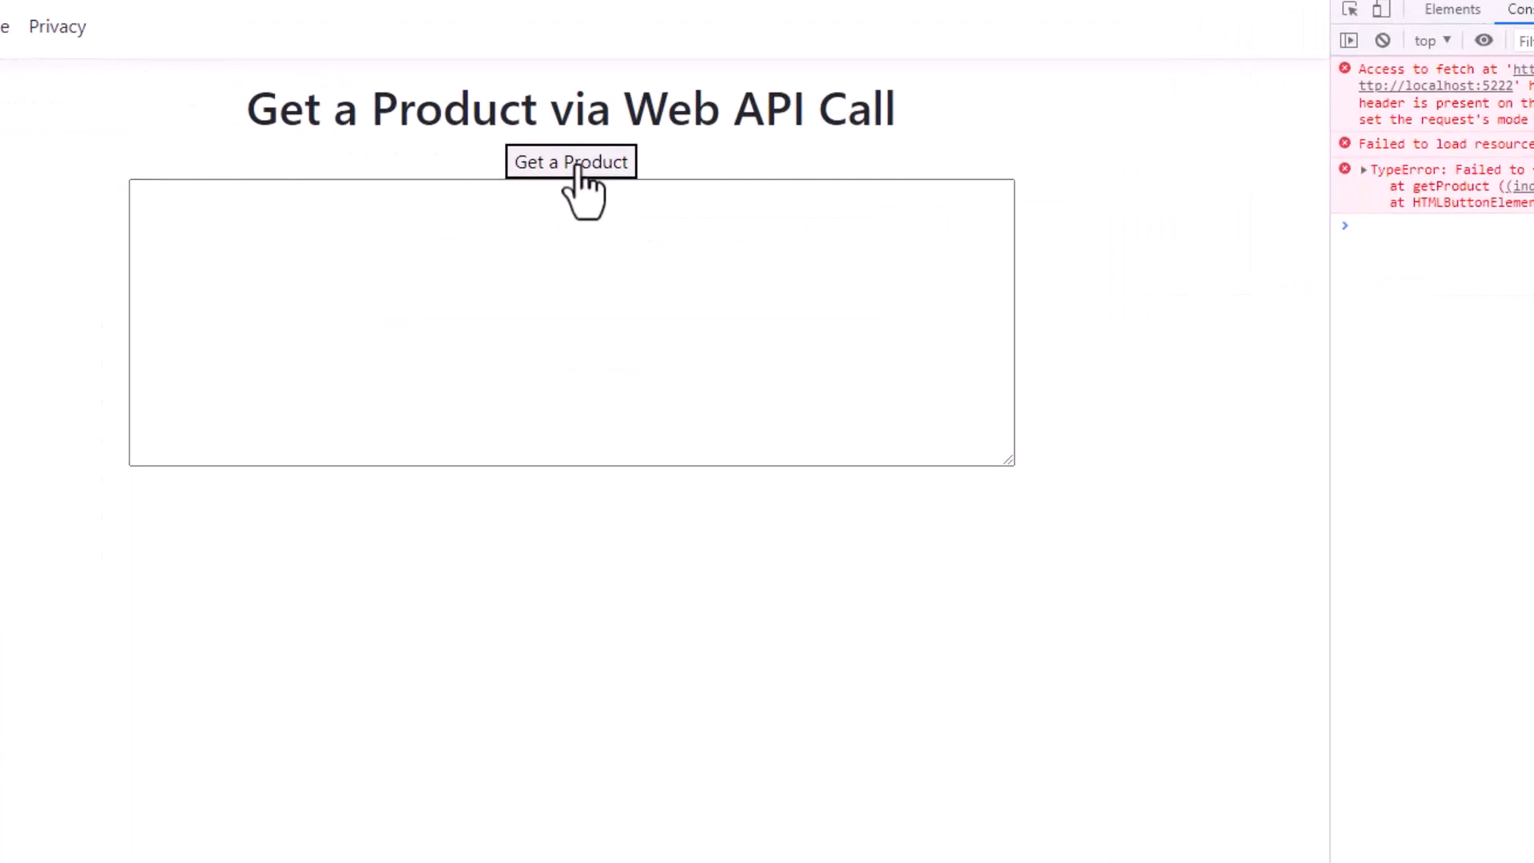
{"action": "left_click", "coordinate": [570, 162]}
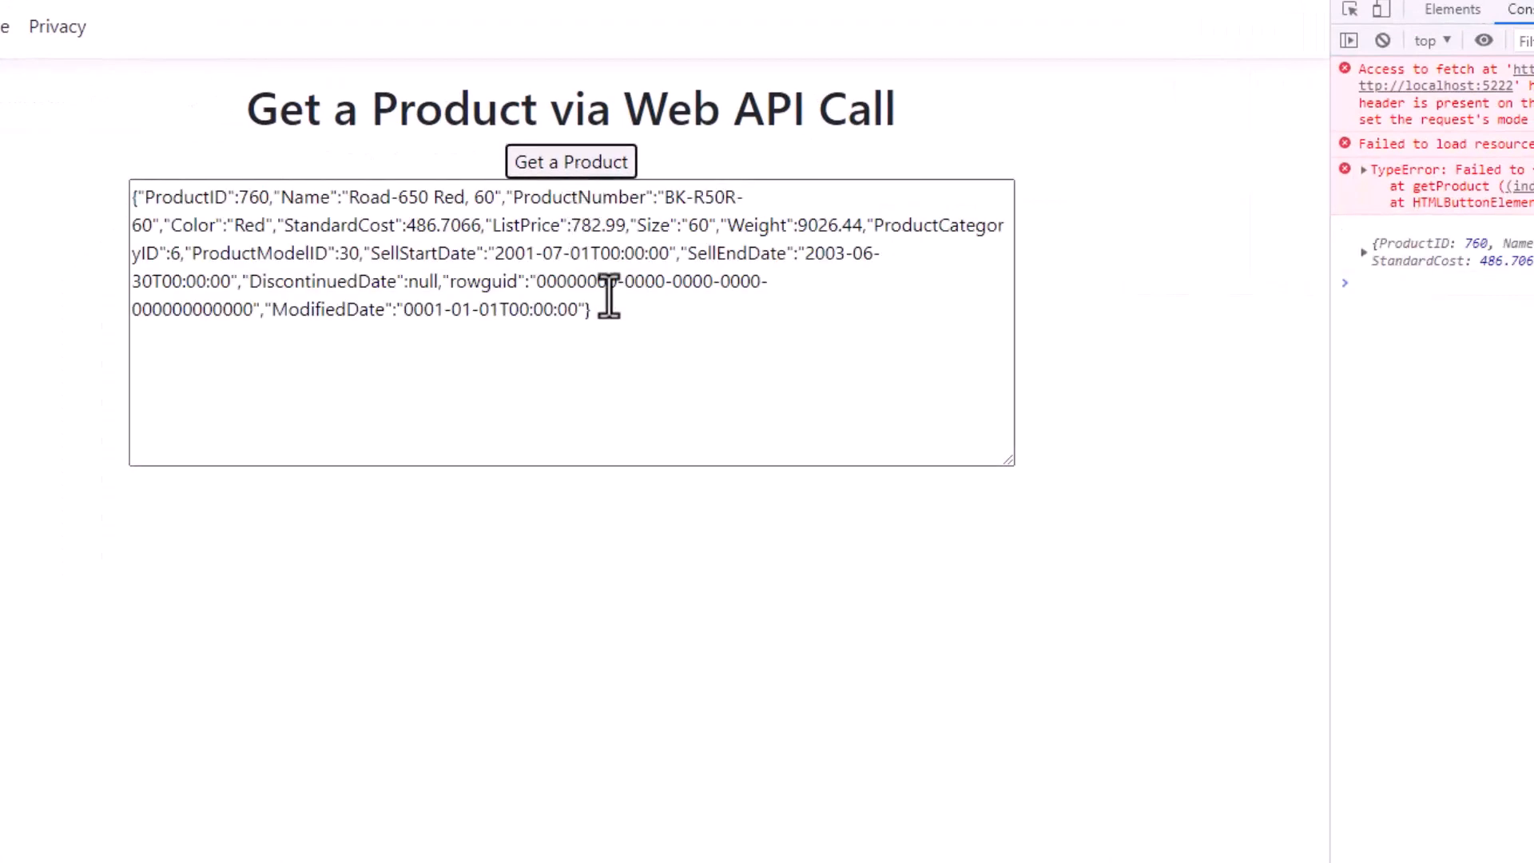